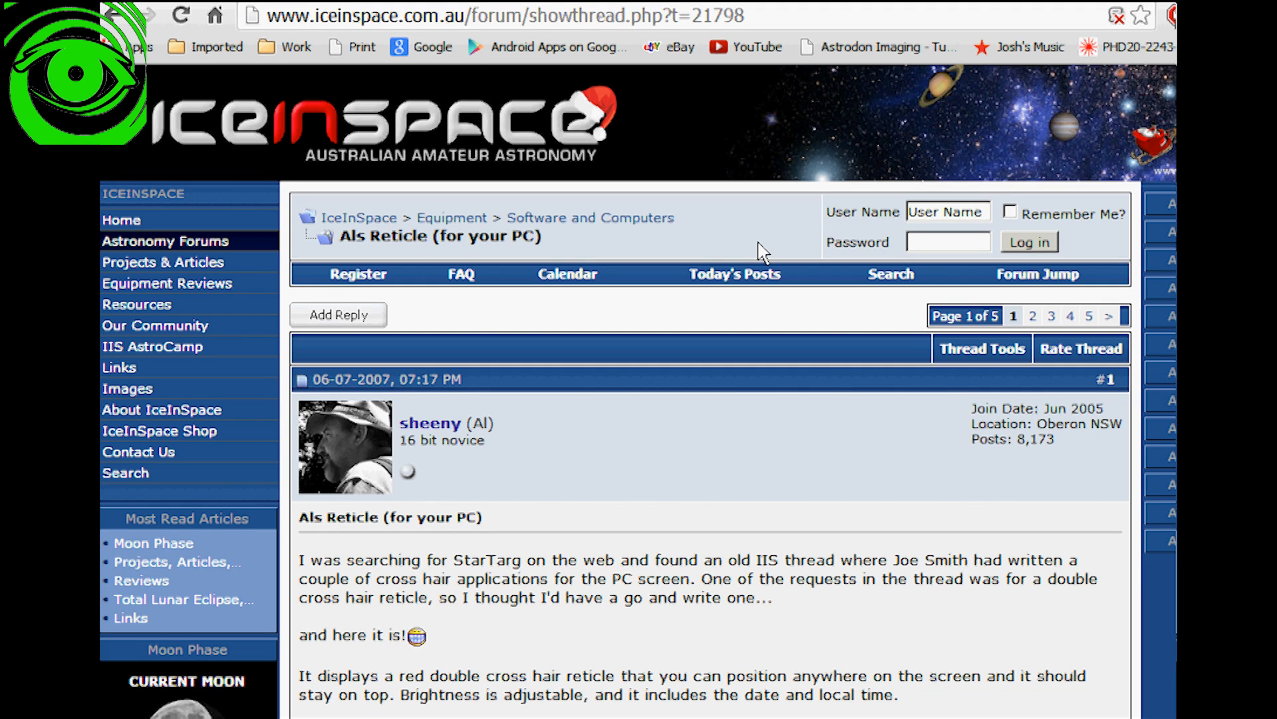
pyautogui.moveTo(688, 395)
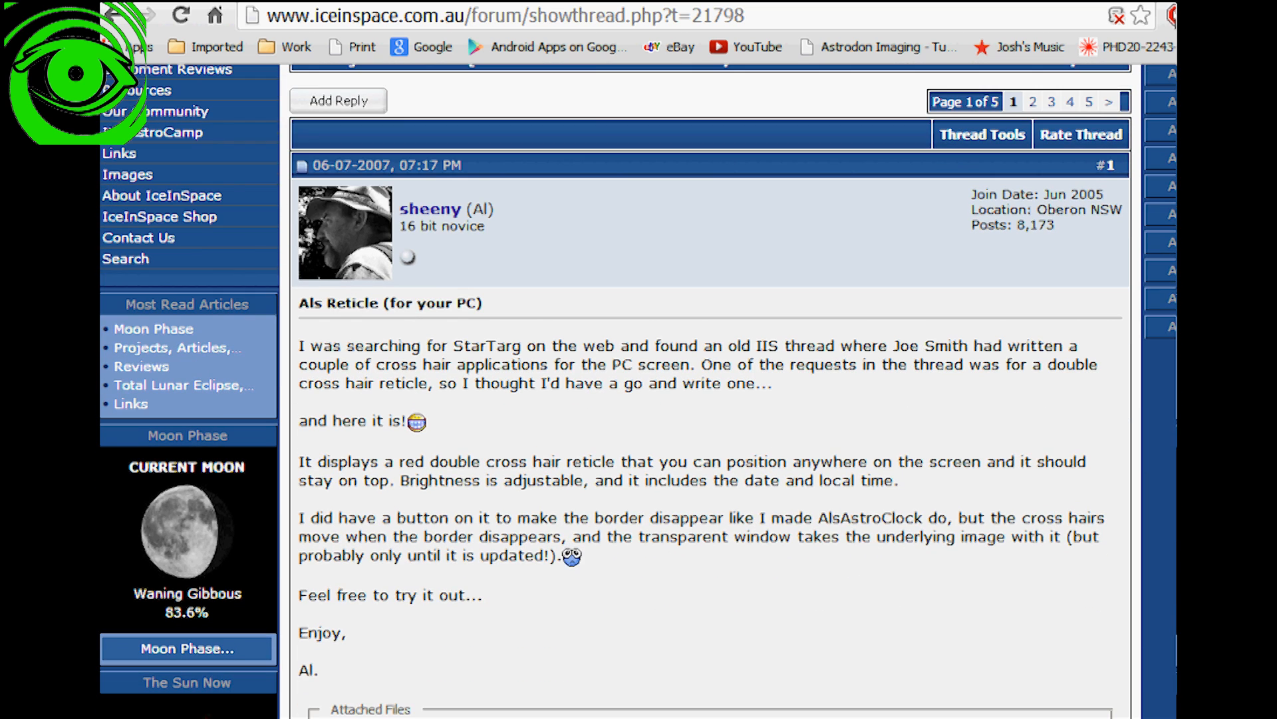
# Step: Go to page 4 of the thread and scroll to post #71 with AlsReticule33.zip
pyautogui.scroll(-3)
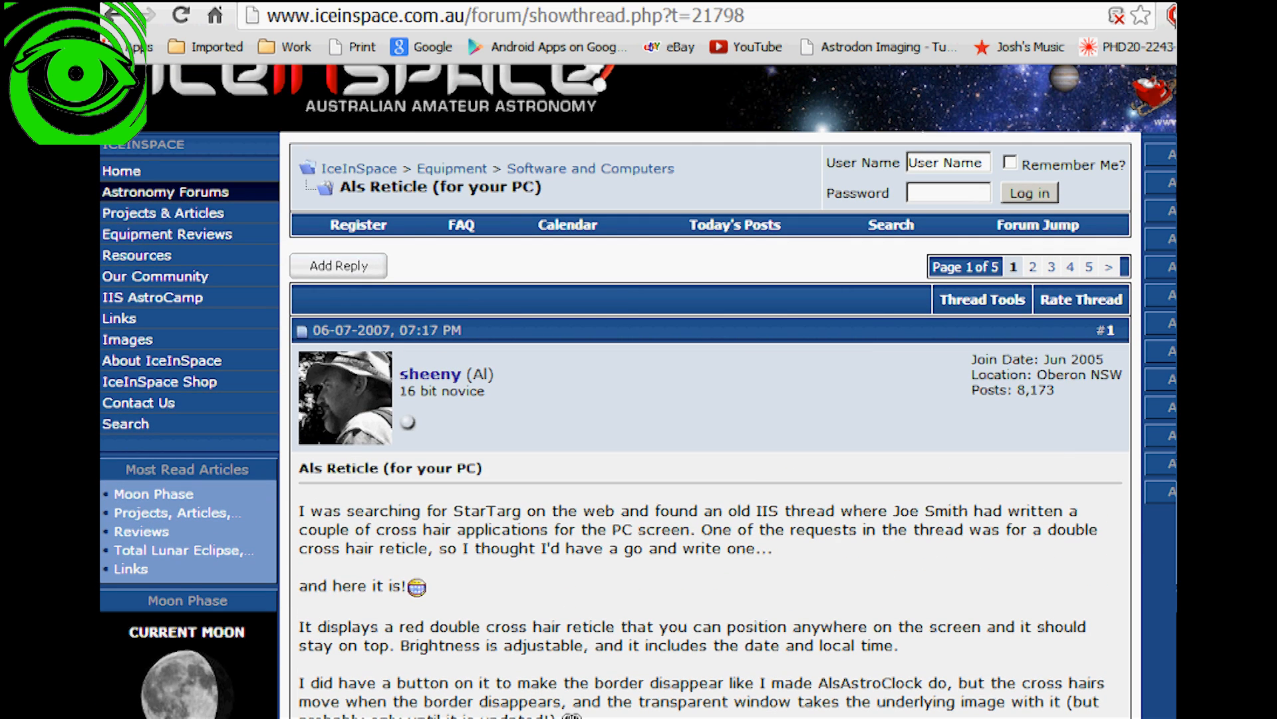
pyautogui.moveTo(1071, 277)
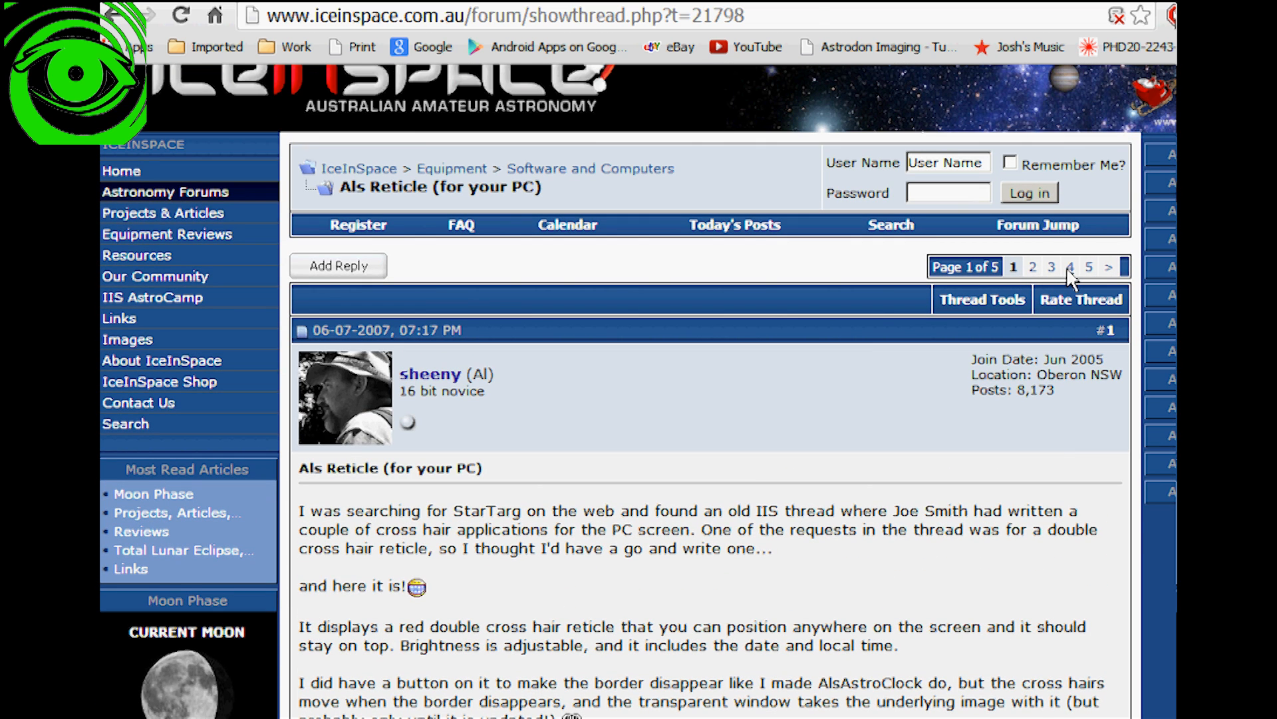
pyautogui.click(1069, 267)
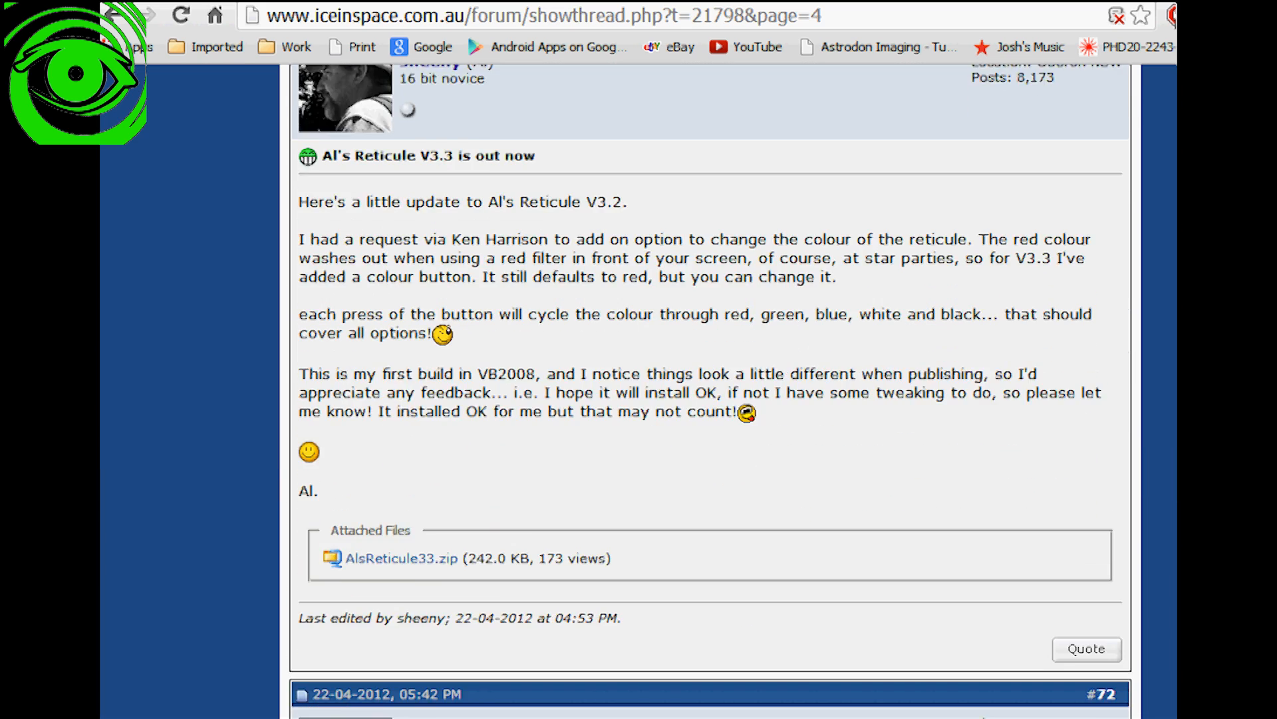
pyautogui.scroll(-3)
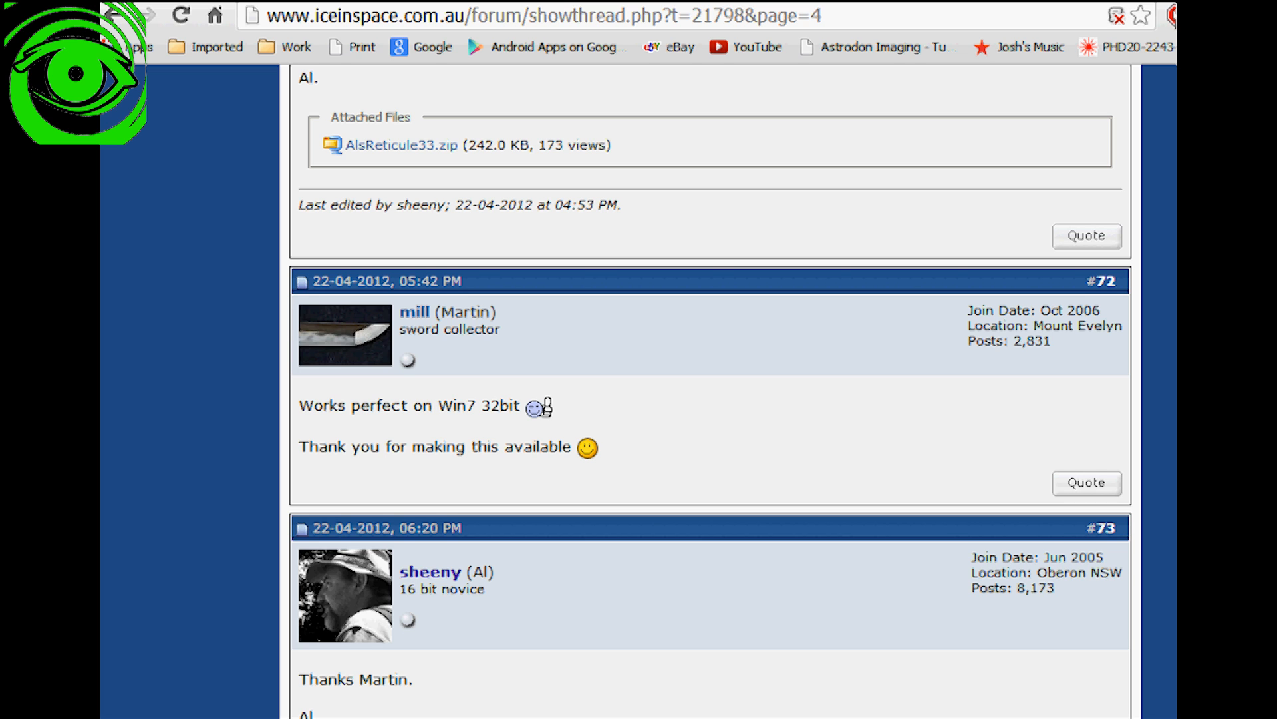
pyautogui.scroll(3)
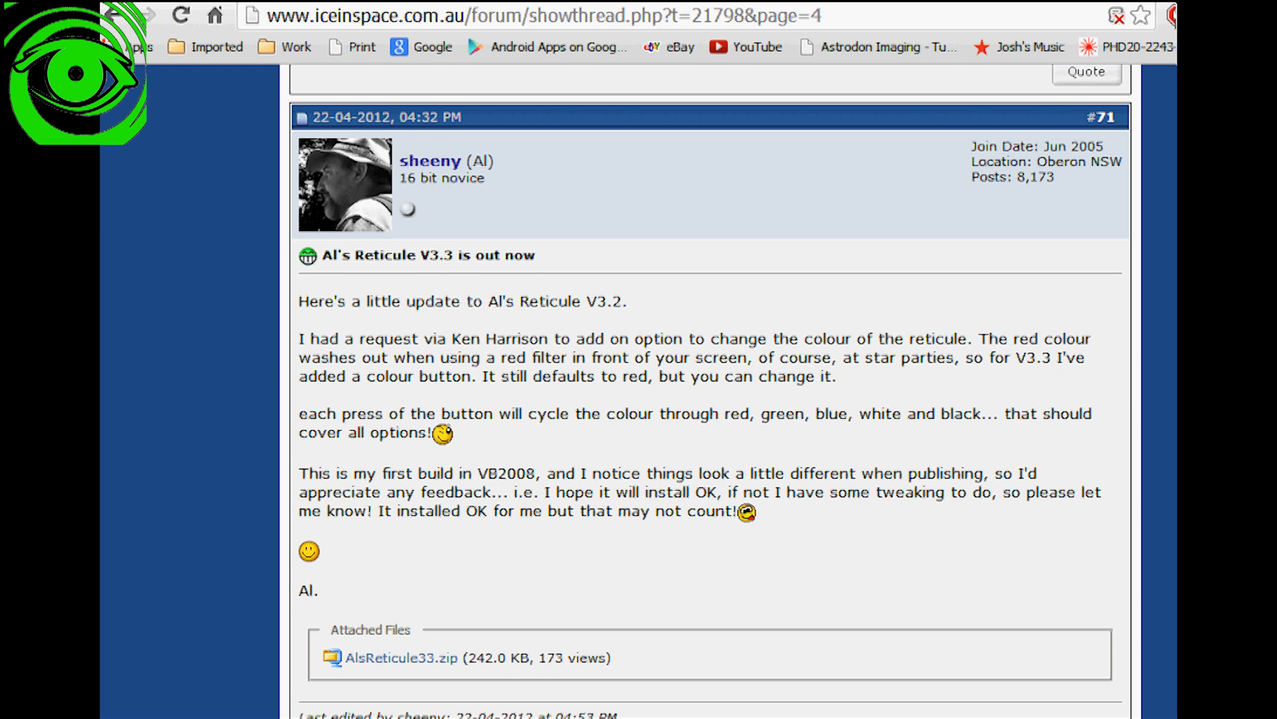
pyautogui.scroll(-3)
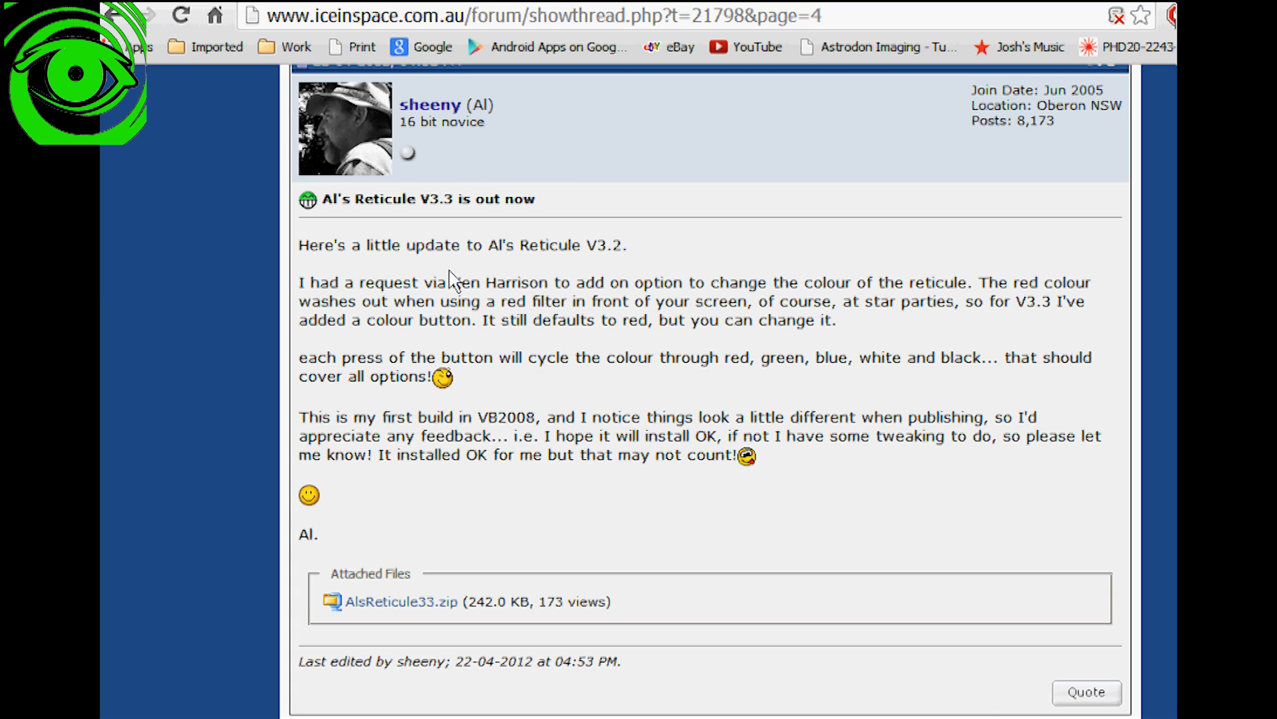
pyautogui.moveTo(707, 265)
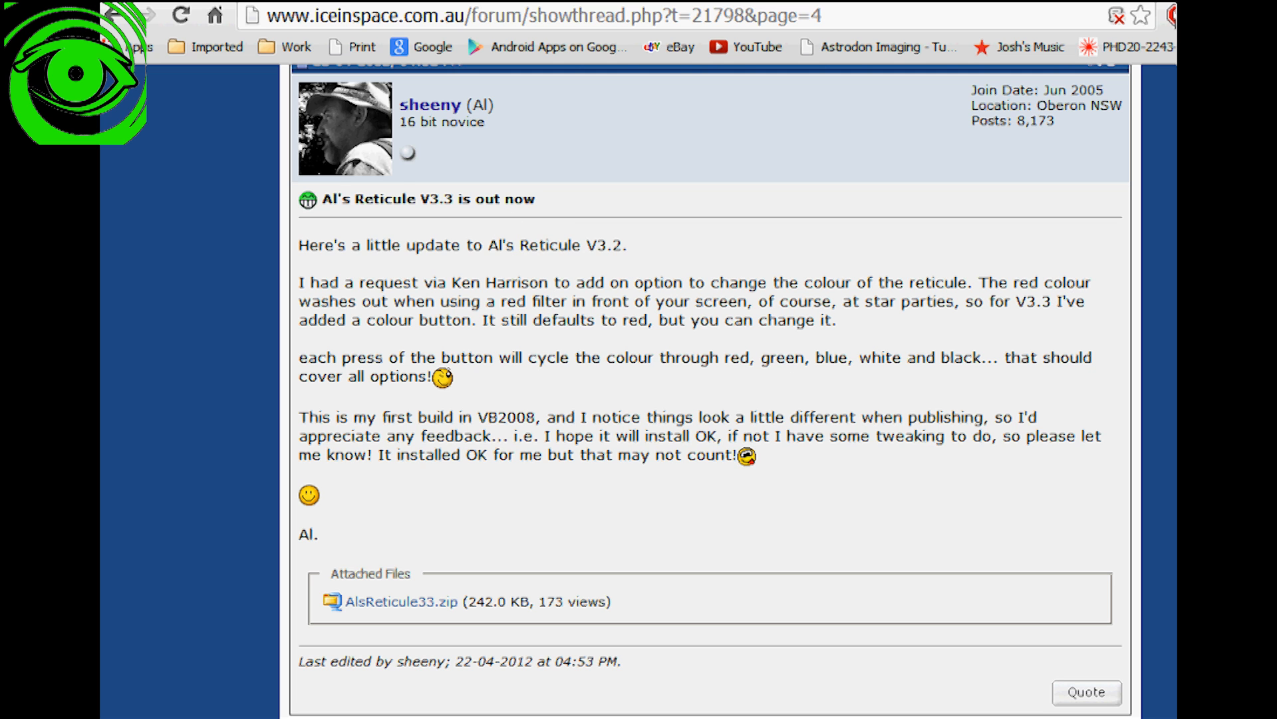
pyautogui.scroll(3)
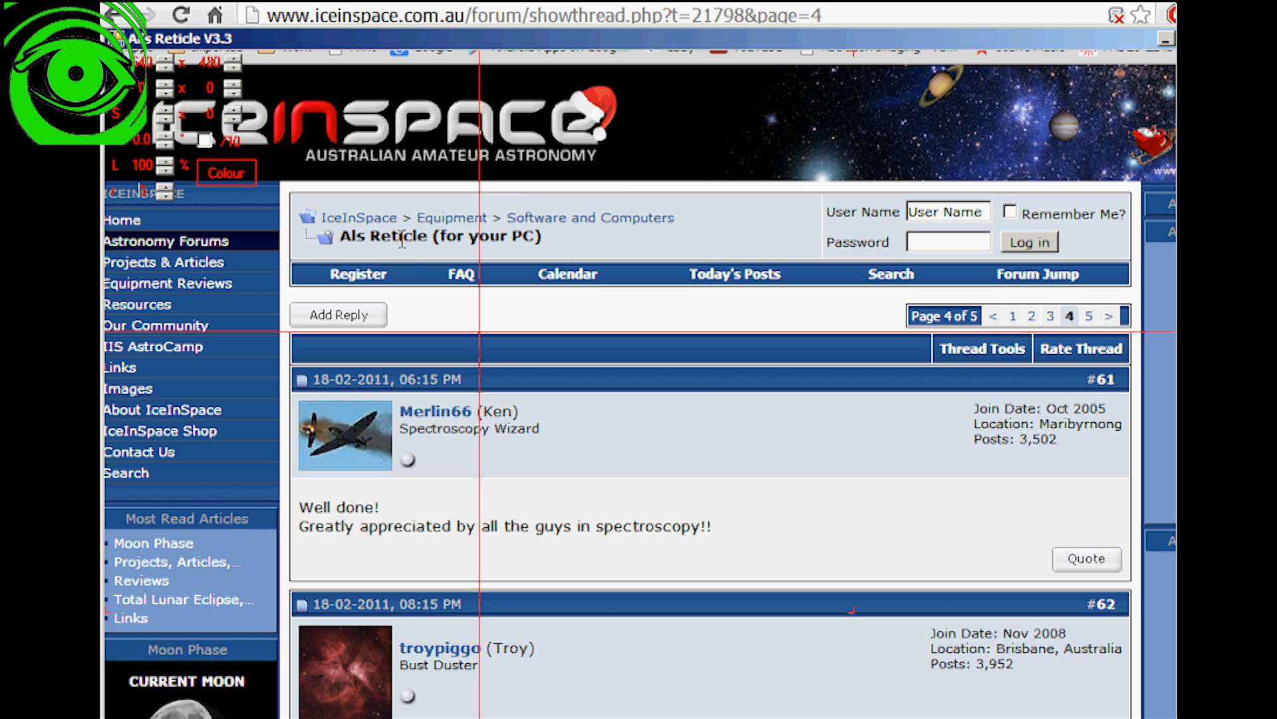
pyautogui.moveTo(401, 238)
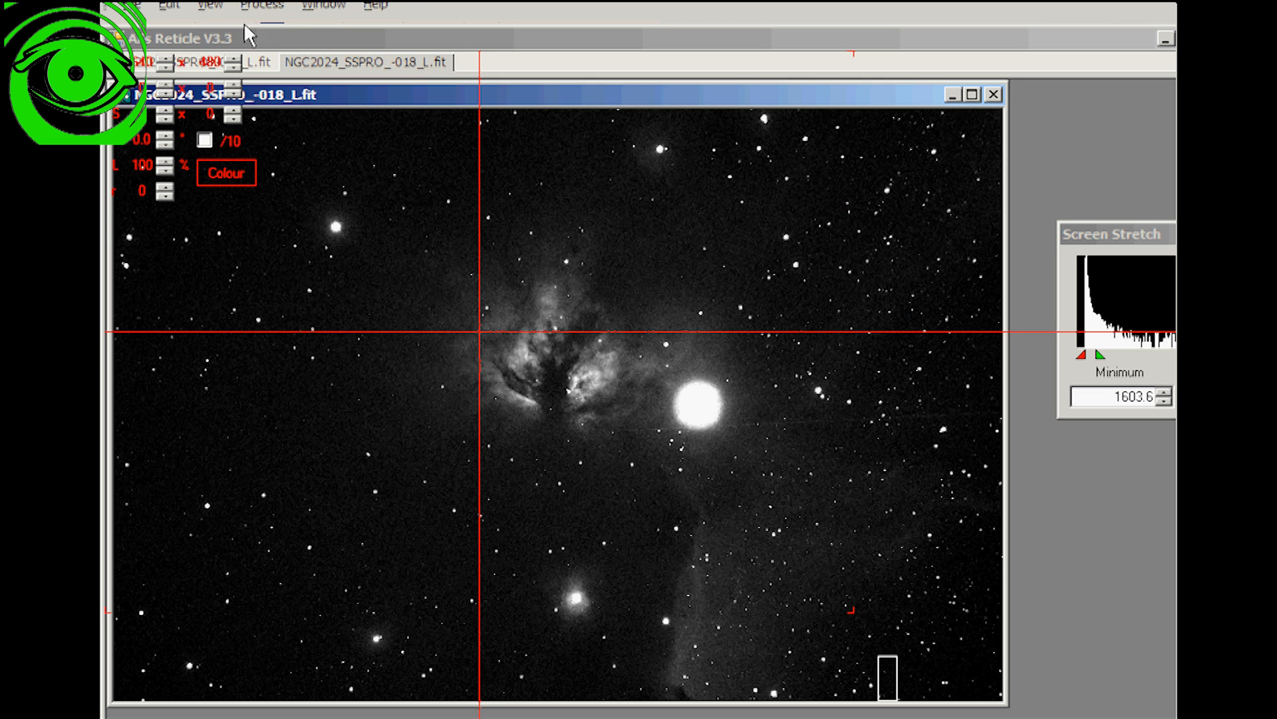
# Step: Bring the Al's Reticle window to the front over the NGC2024 image
pyautogui.click(187, 39)
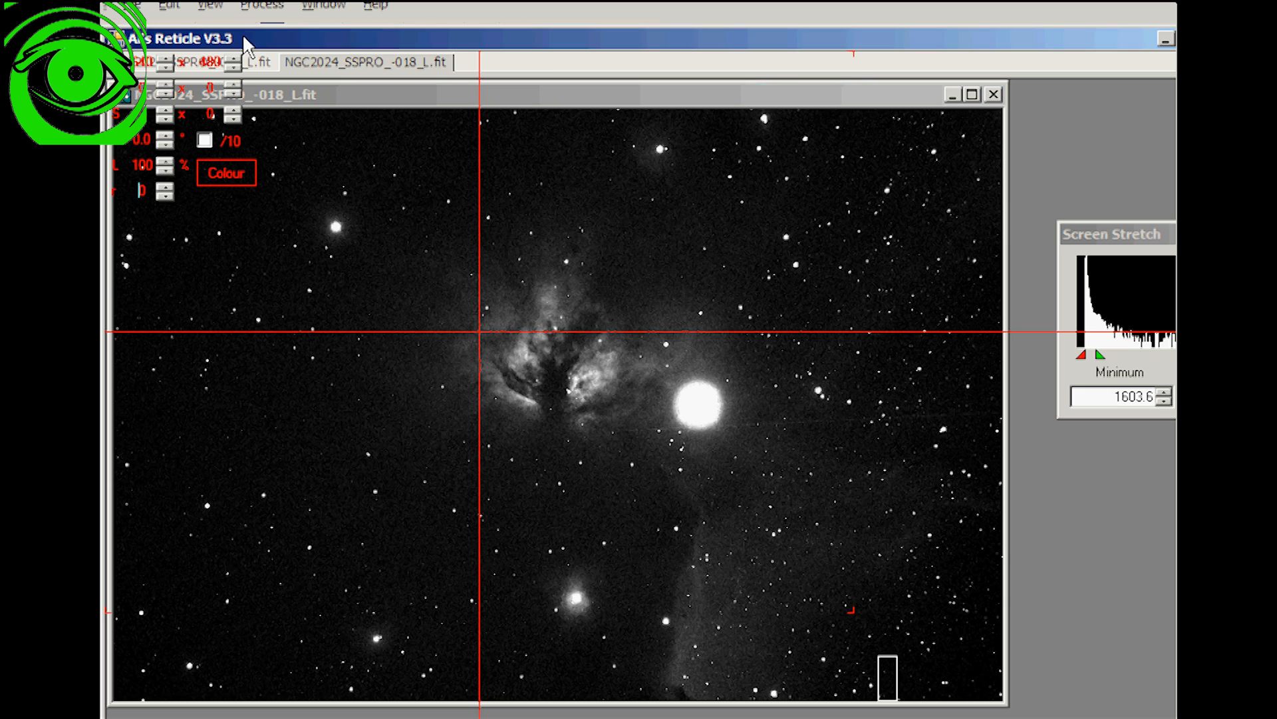
pyautogui.moveTo(177, 172)
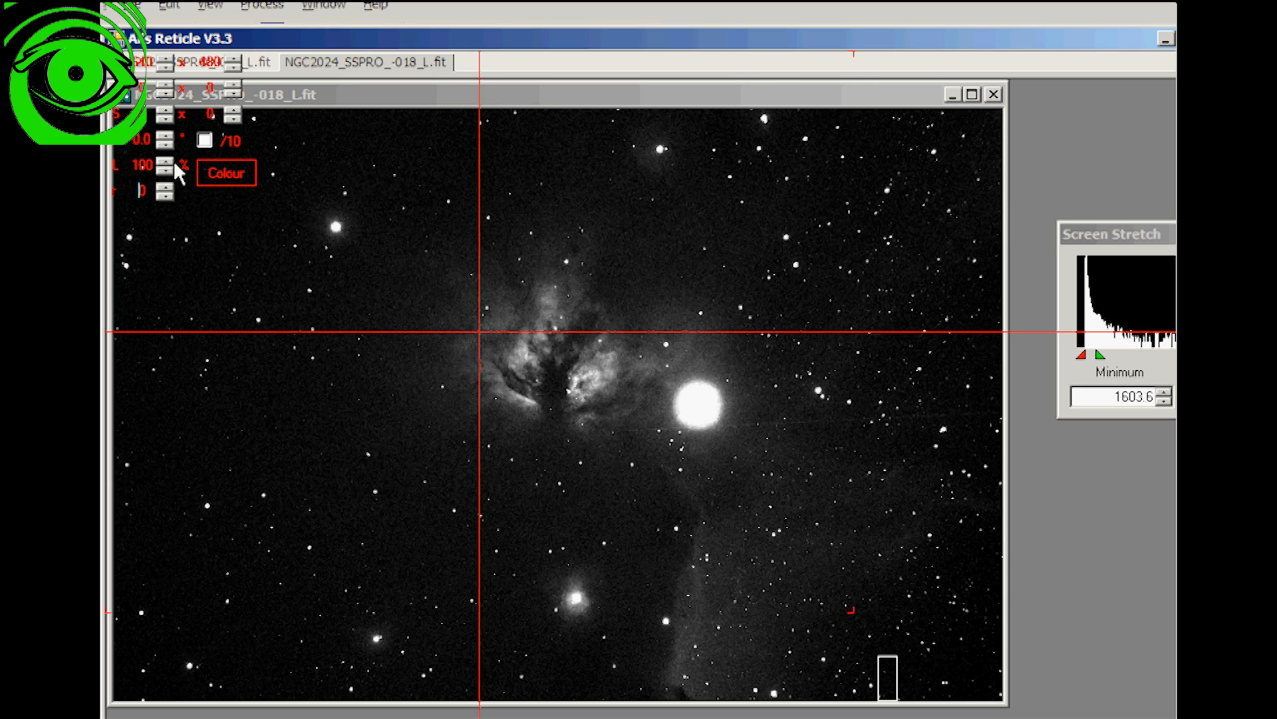
pyautogui.moveTo(314, 155)
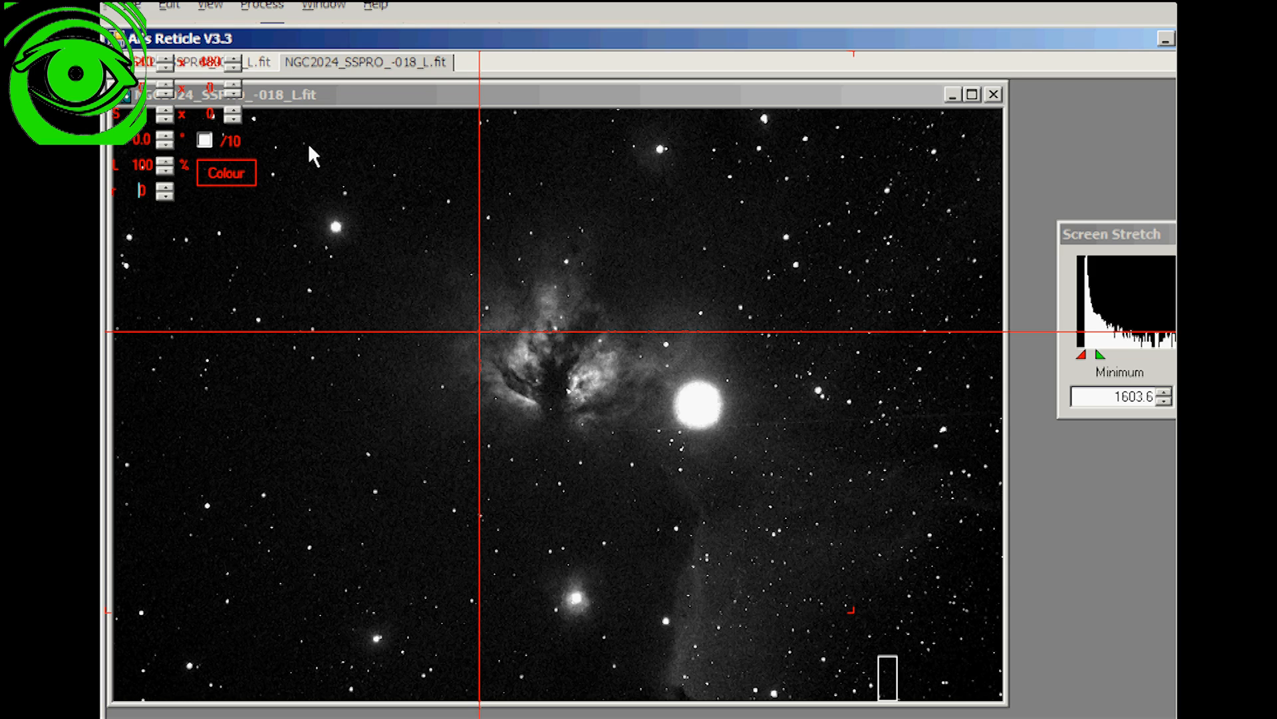
pyautogui.moveTo(472, 343)
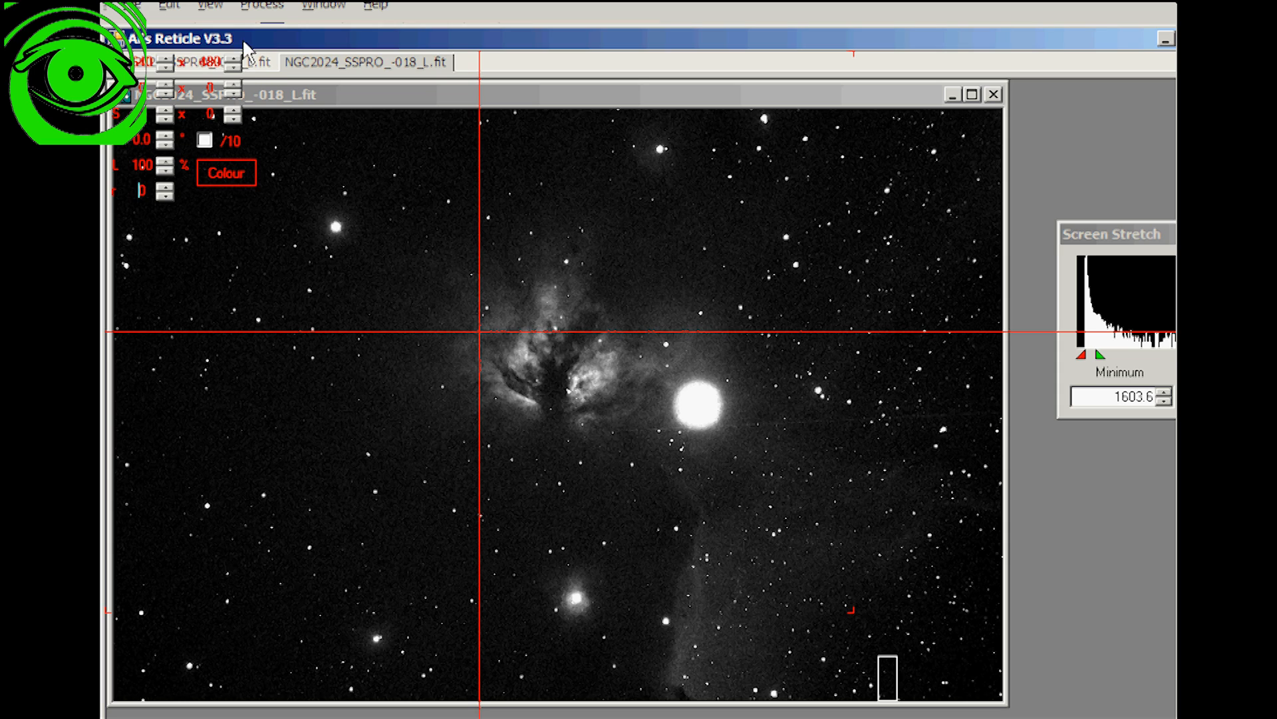
pyautogui.moveTo(257, 61)
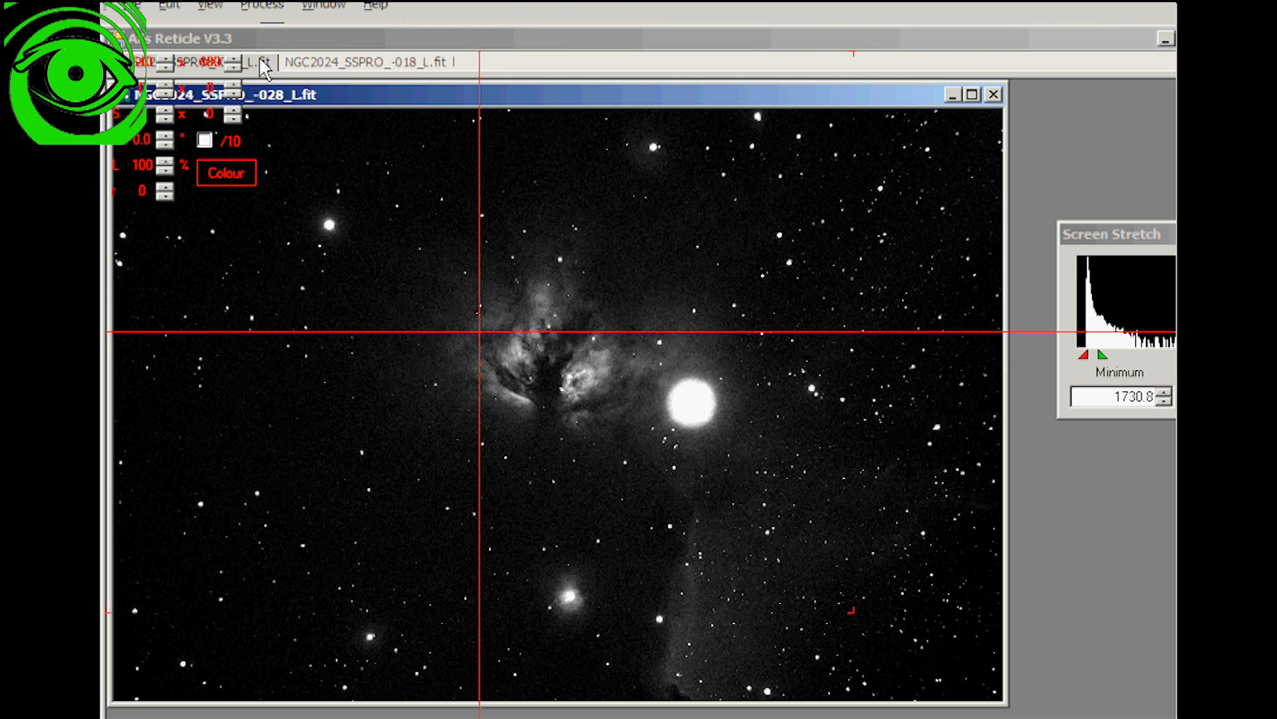
pyautogui.click(365, 63)
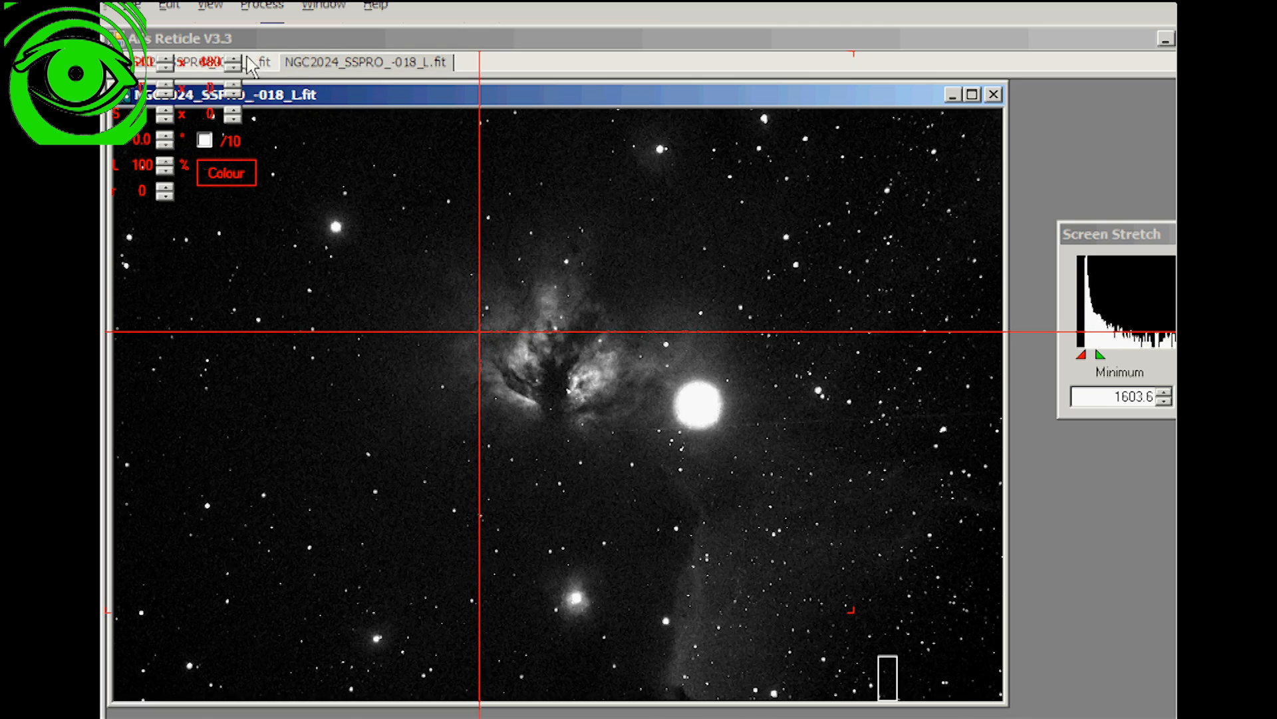
pyautogui.moveTo(293, 73)
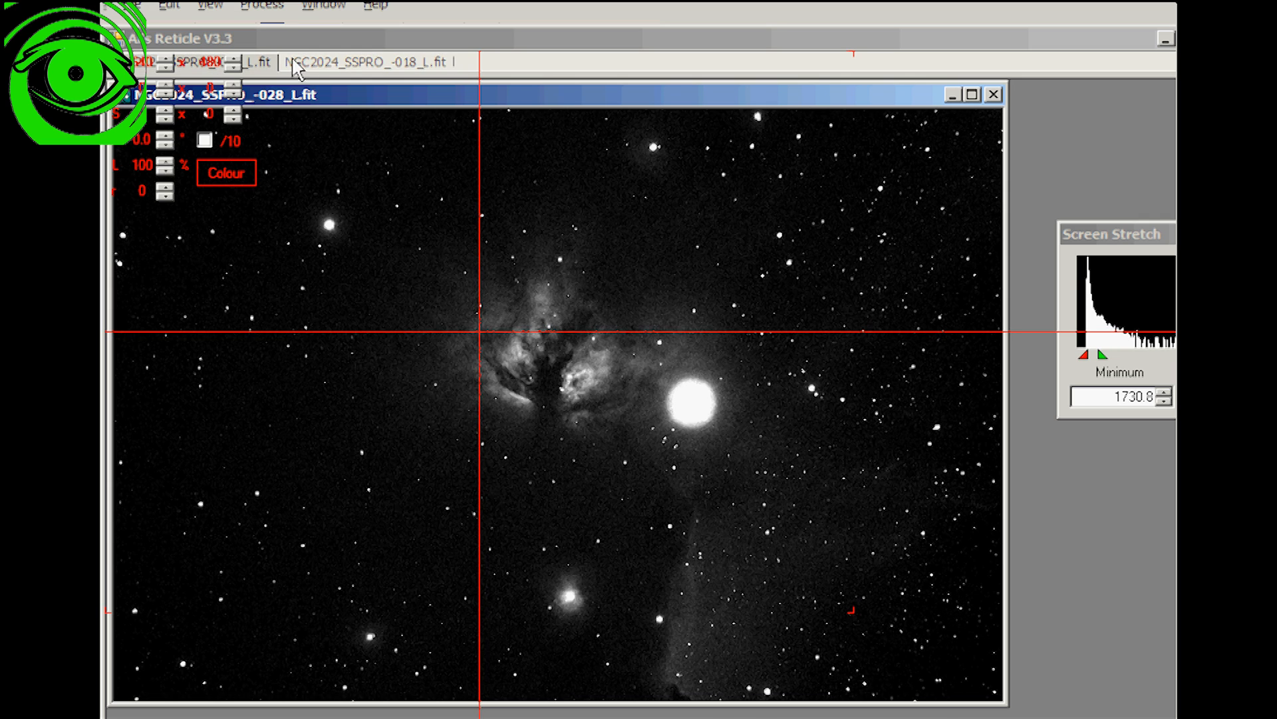
pyautogui.click(364, 63)
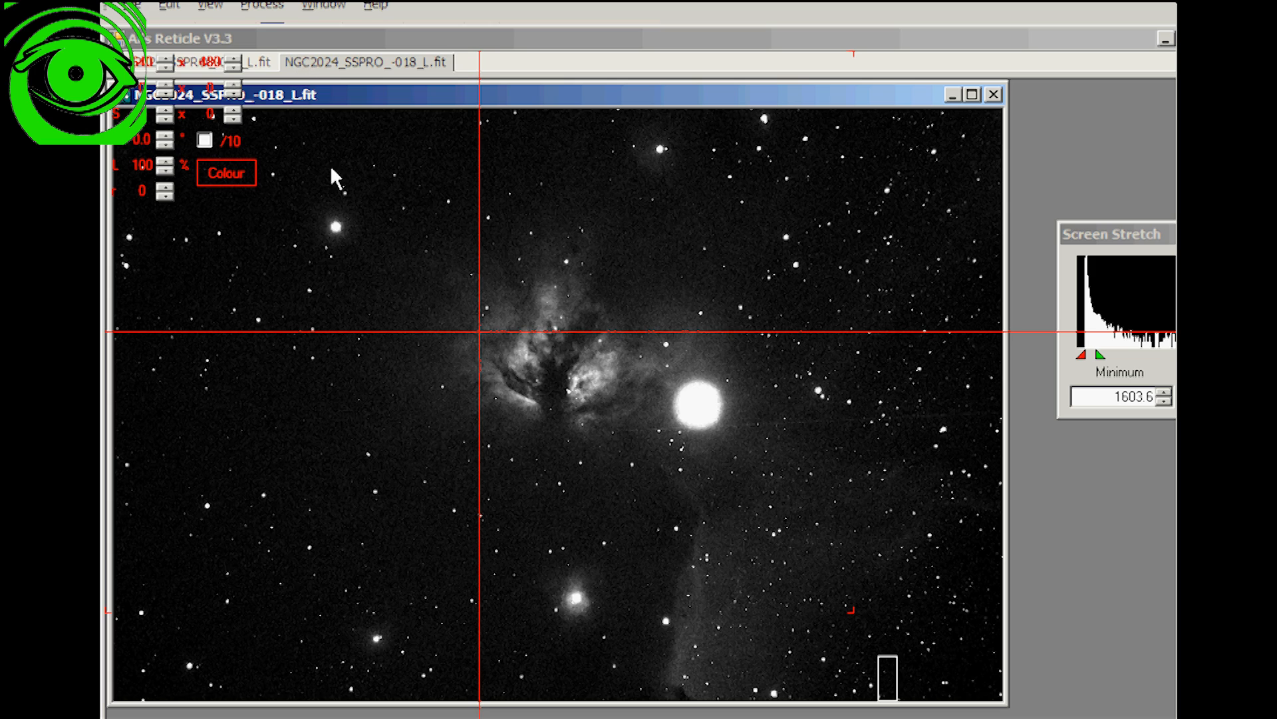
pyautogui.moveTo(371, 228)
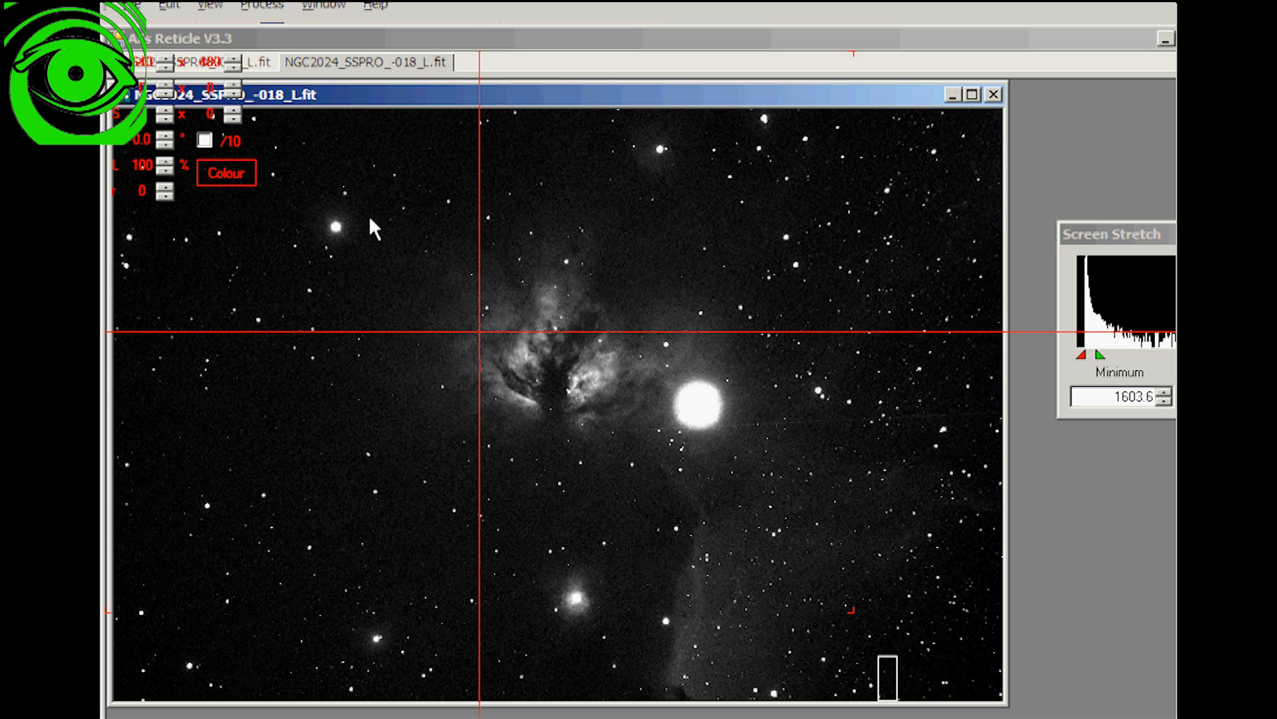
pyautogui.moveTo(422, 88)
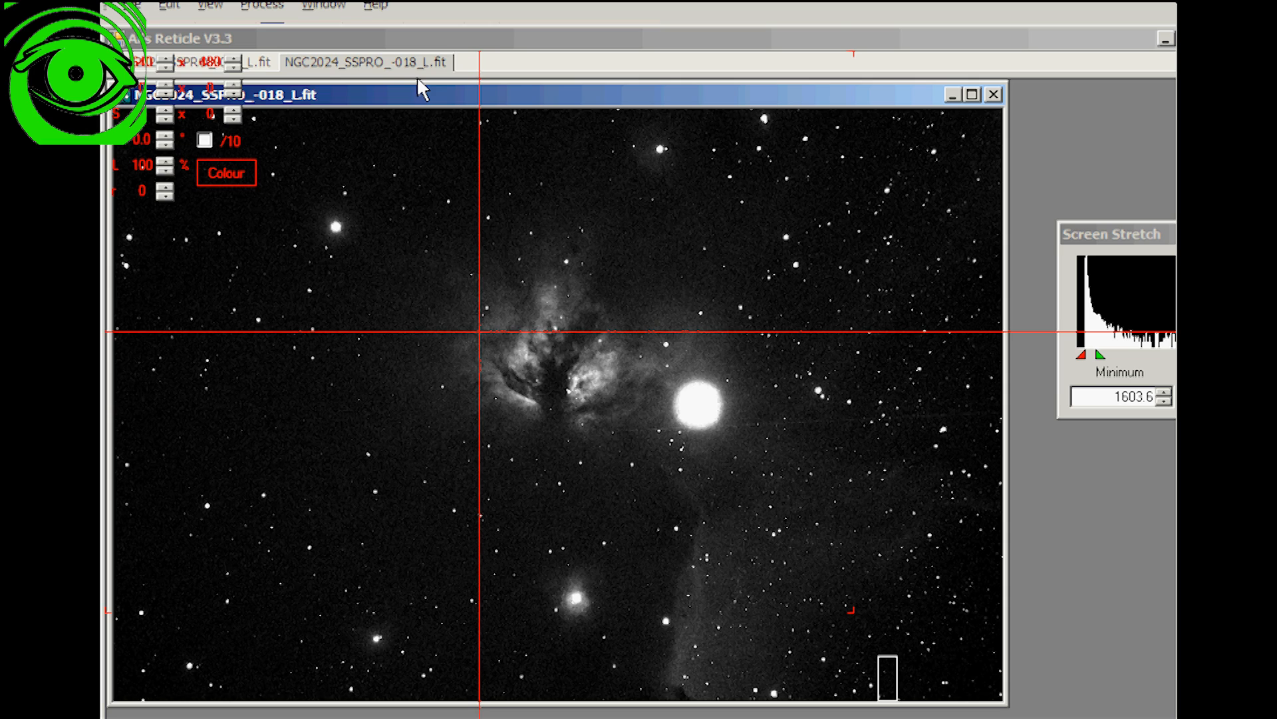
pyautogui.moveTo(257, 73)
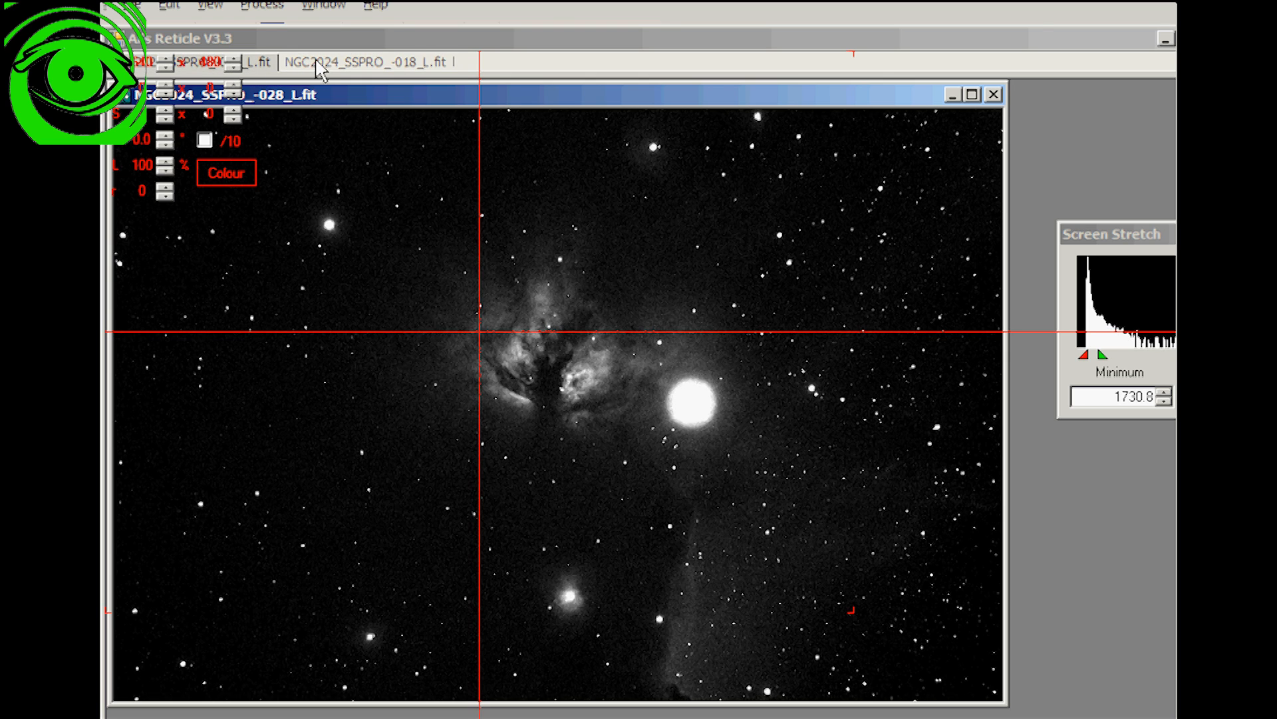
pyautogui.moveTo(232, 106)
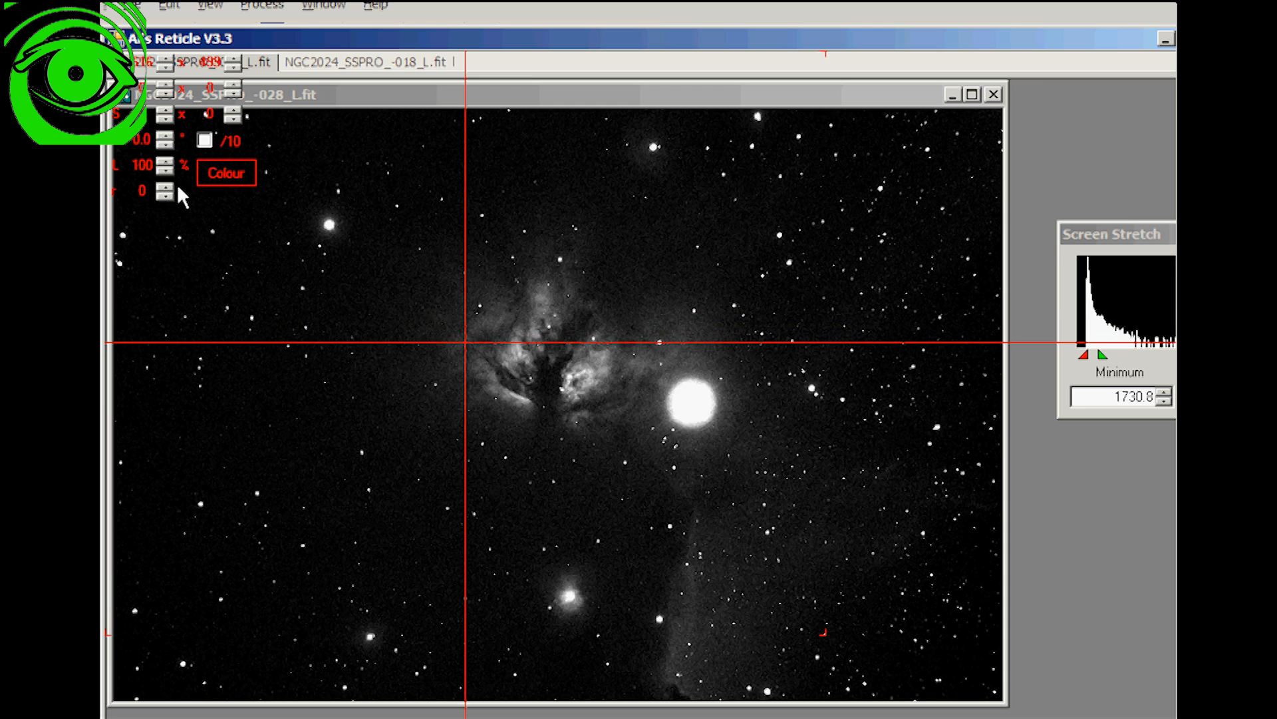
# Step: Draw a circle around the crosshair centre, enlarging it to radius 10
pyautogui.click(167, 188)
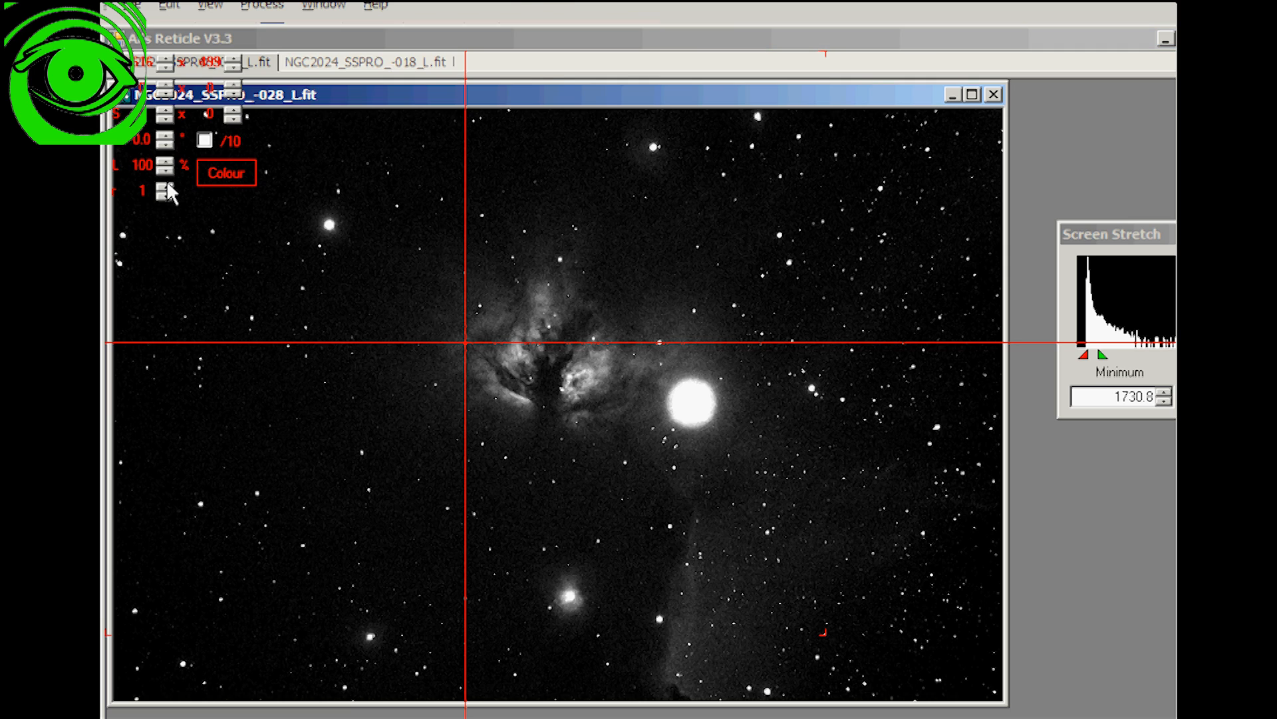
pyautogui.click(162, 188)
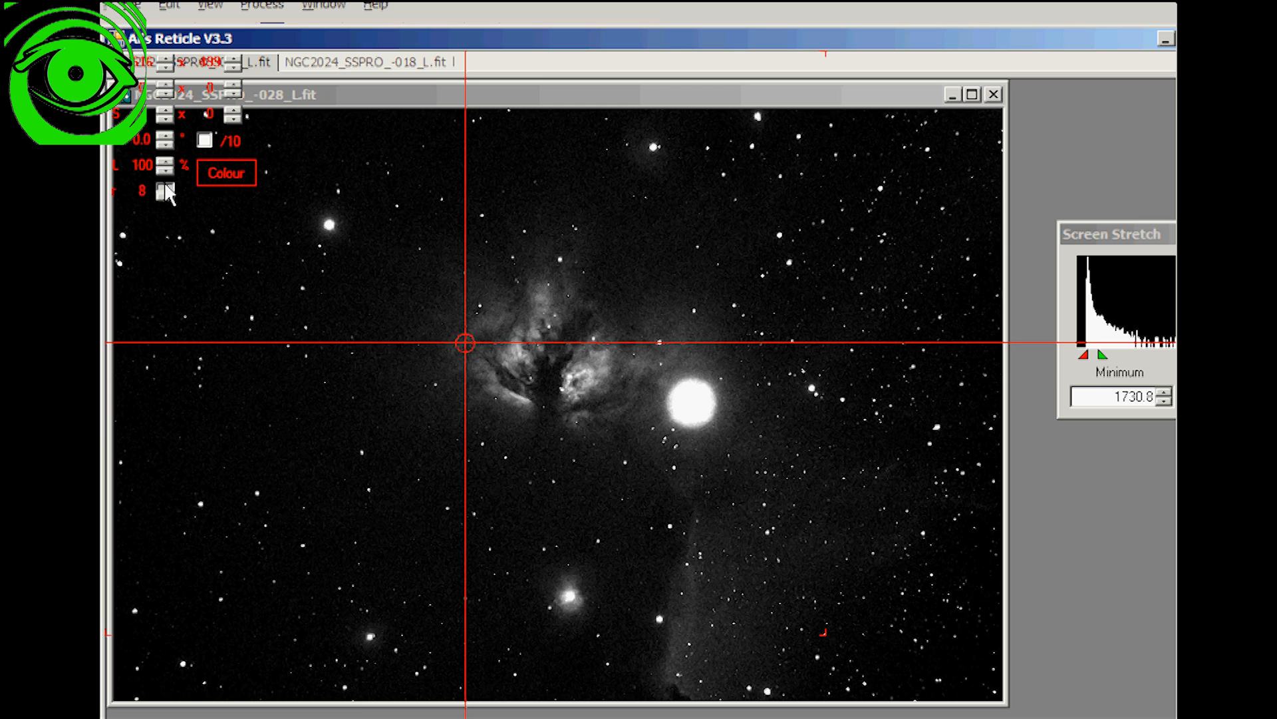
pyautogui.click(168, 187)
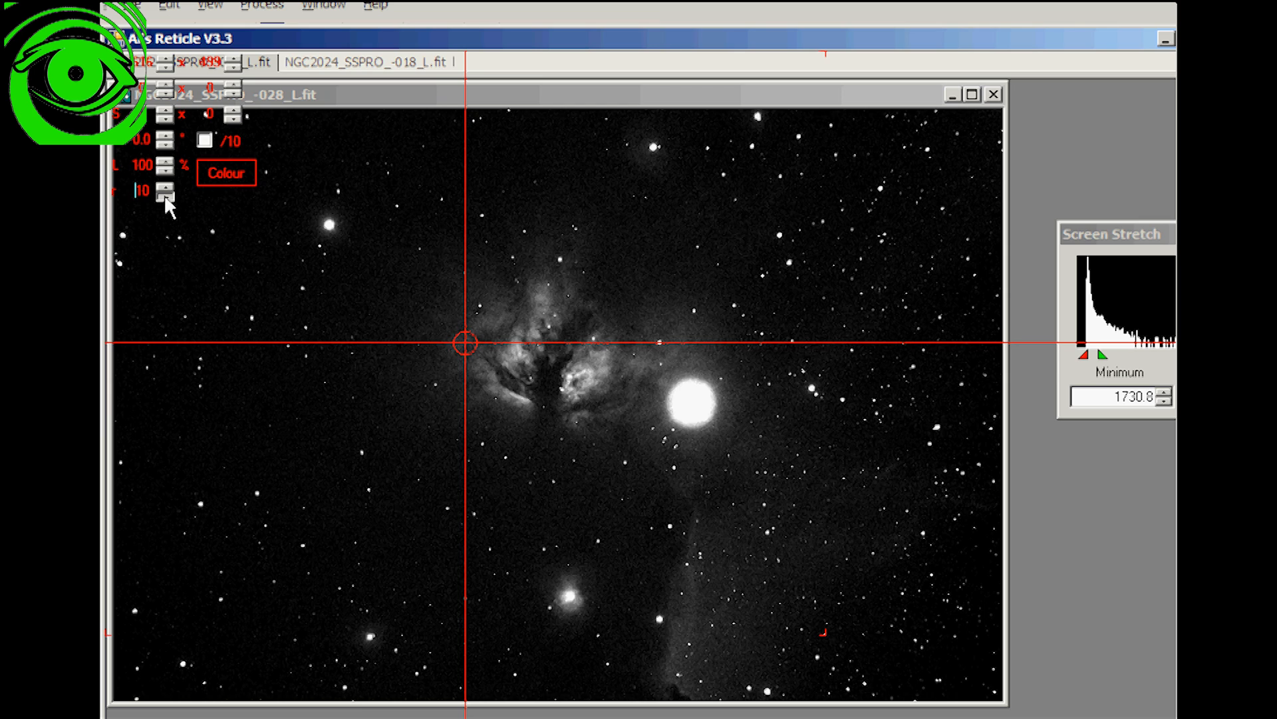
pyautogui.click(165, 196)
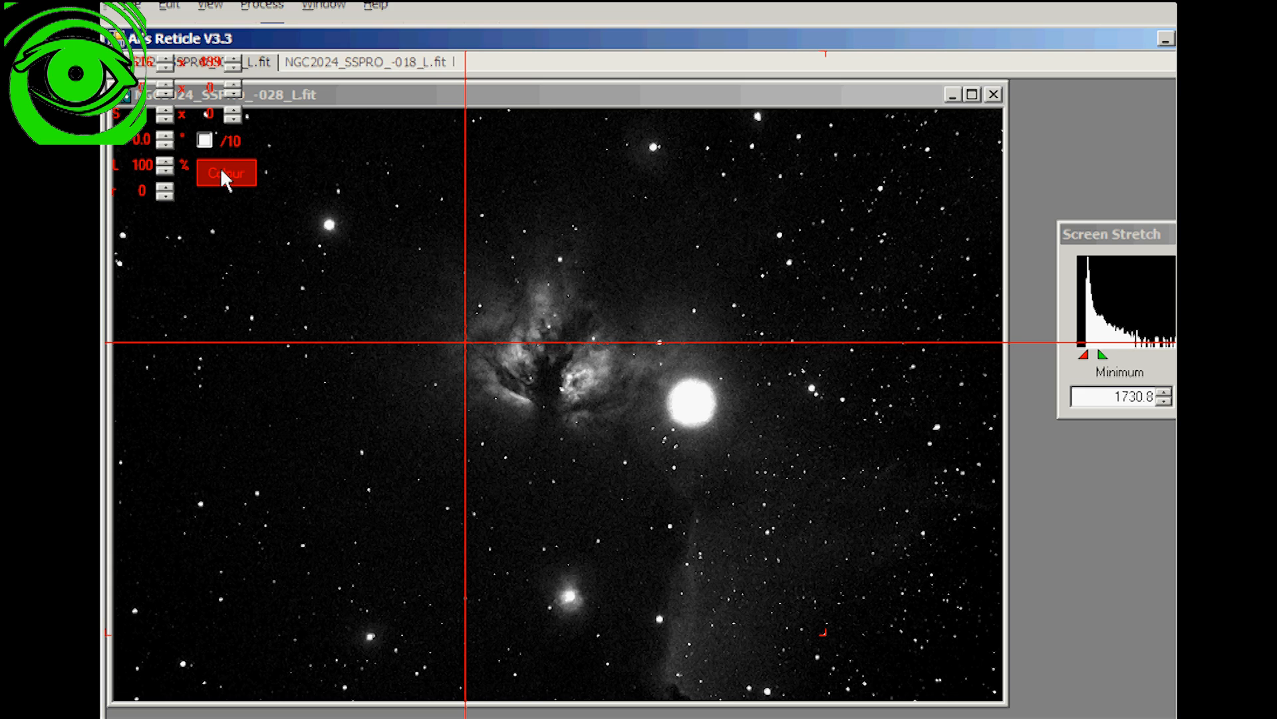
# Step: Cycle the reticle colour twice so the crosshair is red again
pyautogui.click(226, 173)
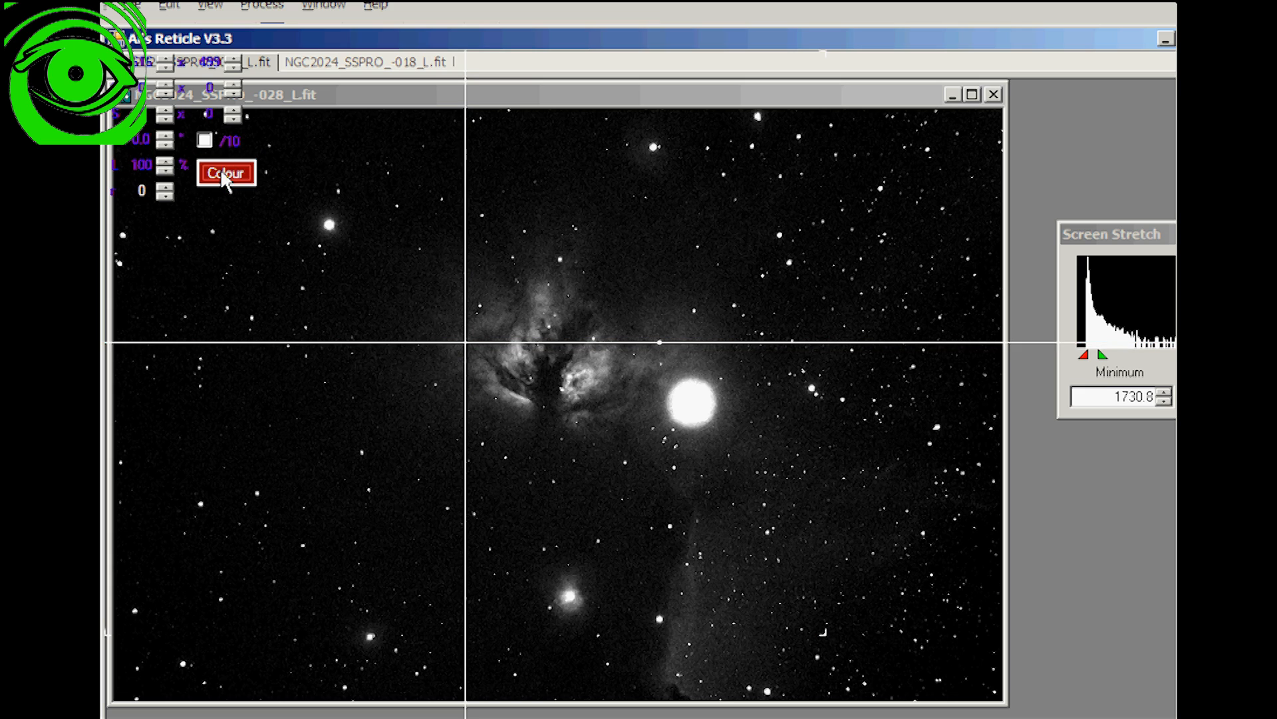
pyautogui.click(226, 173)
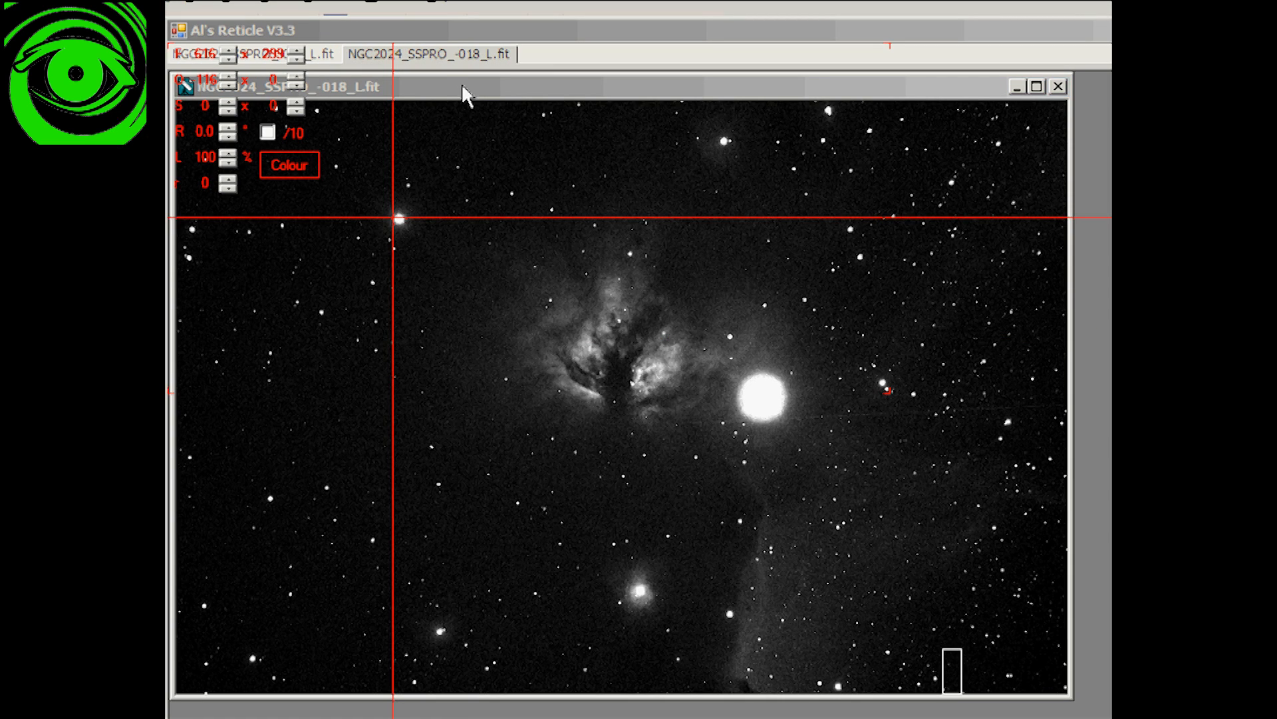
# Step: Make the NGC2024 018 image window active beneath the red crosshair
pyautogui.click(488, 87)
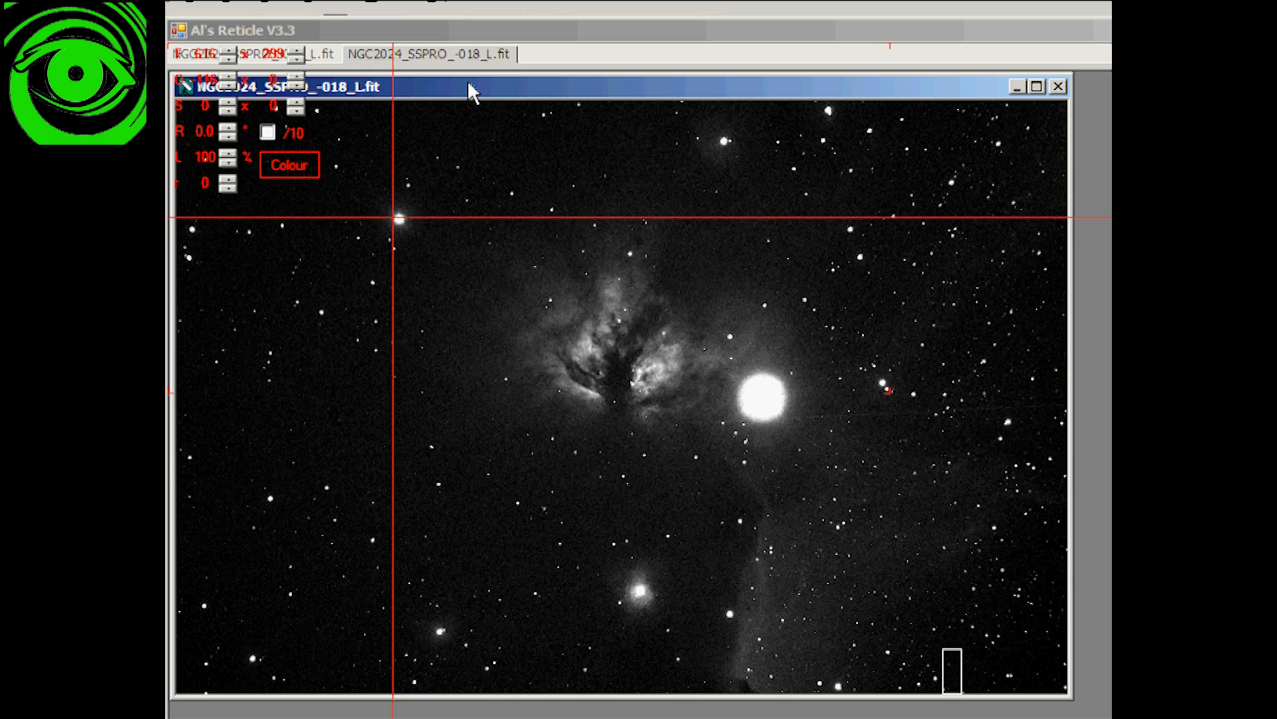
pyautogui.moveTo(750, 299)
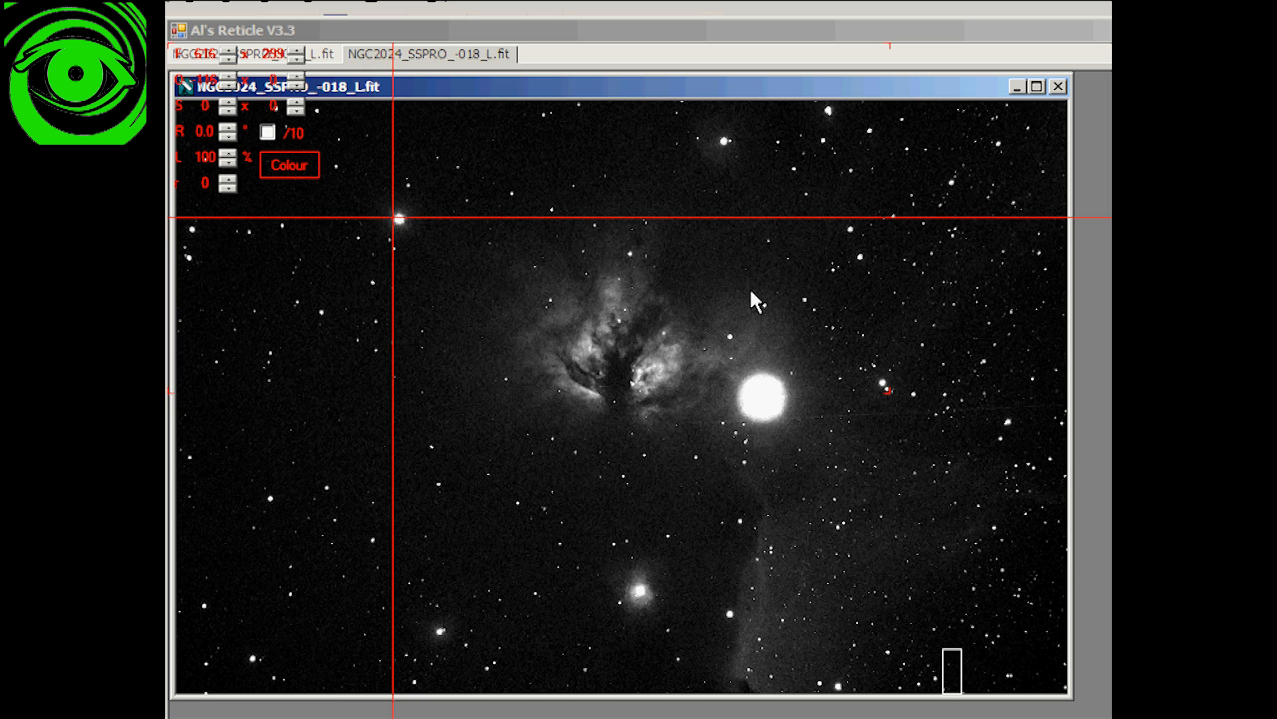
pyautogui.moveTo(431, 241)
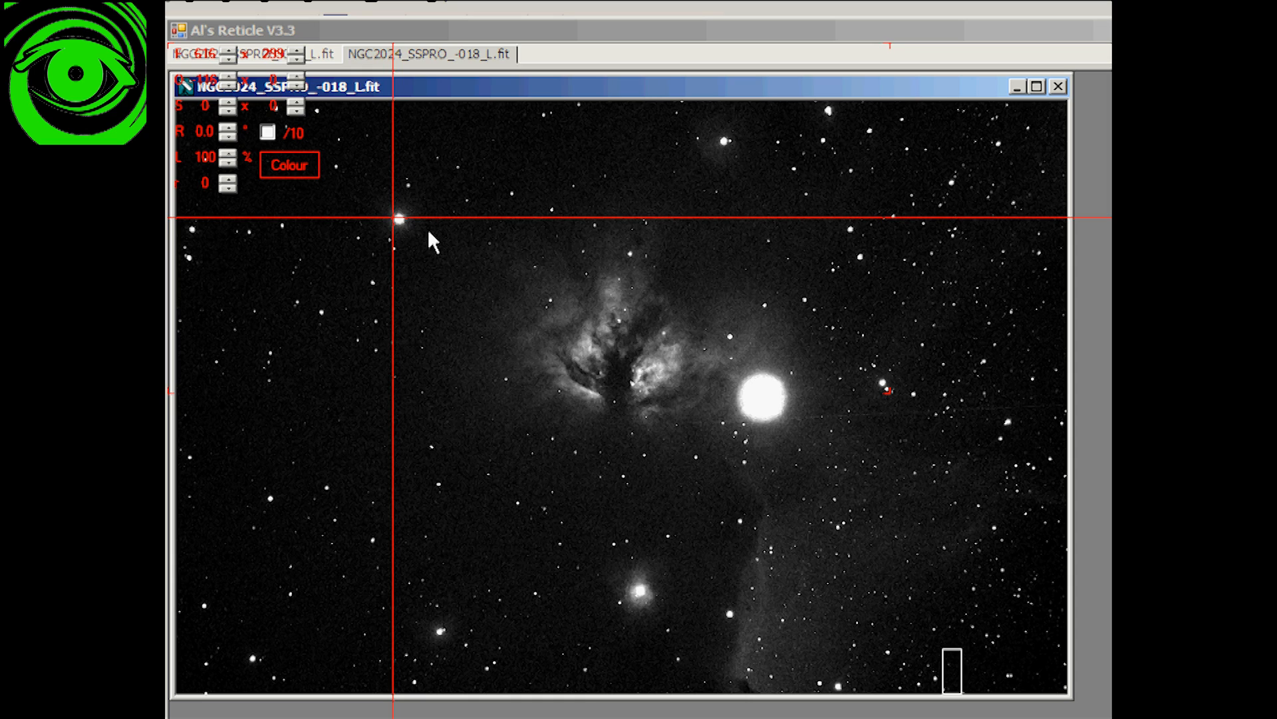
pyautogui.moveTo(506, 276)
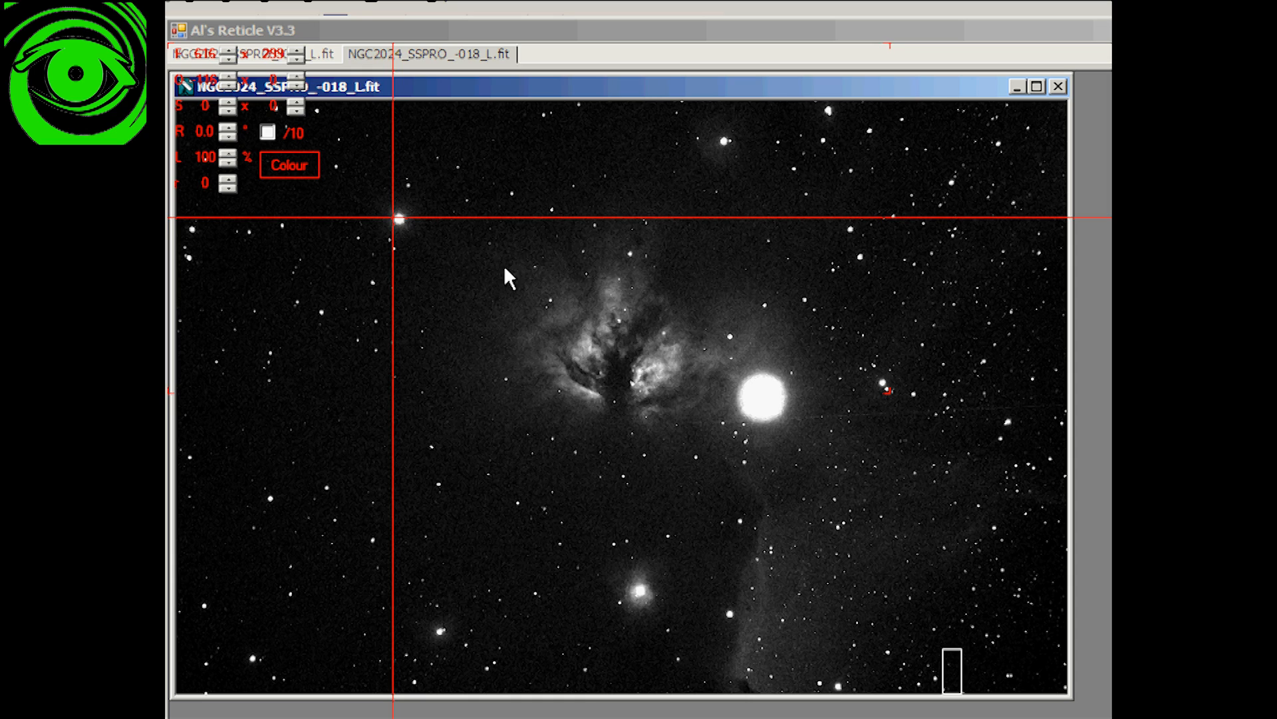
pyautogui.moveTo(667, 339)
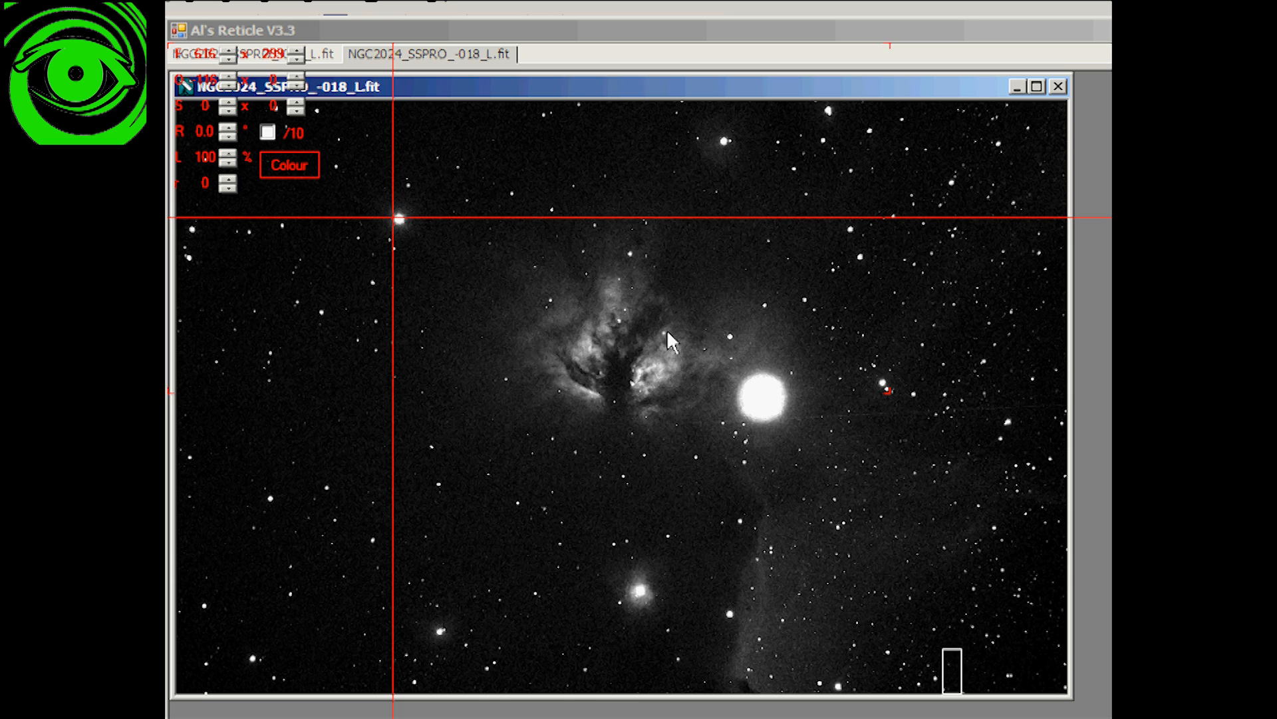
pyautogui.moveTo(393, 223)
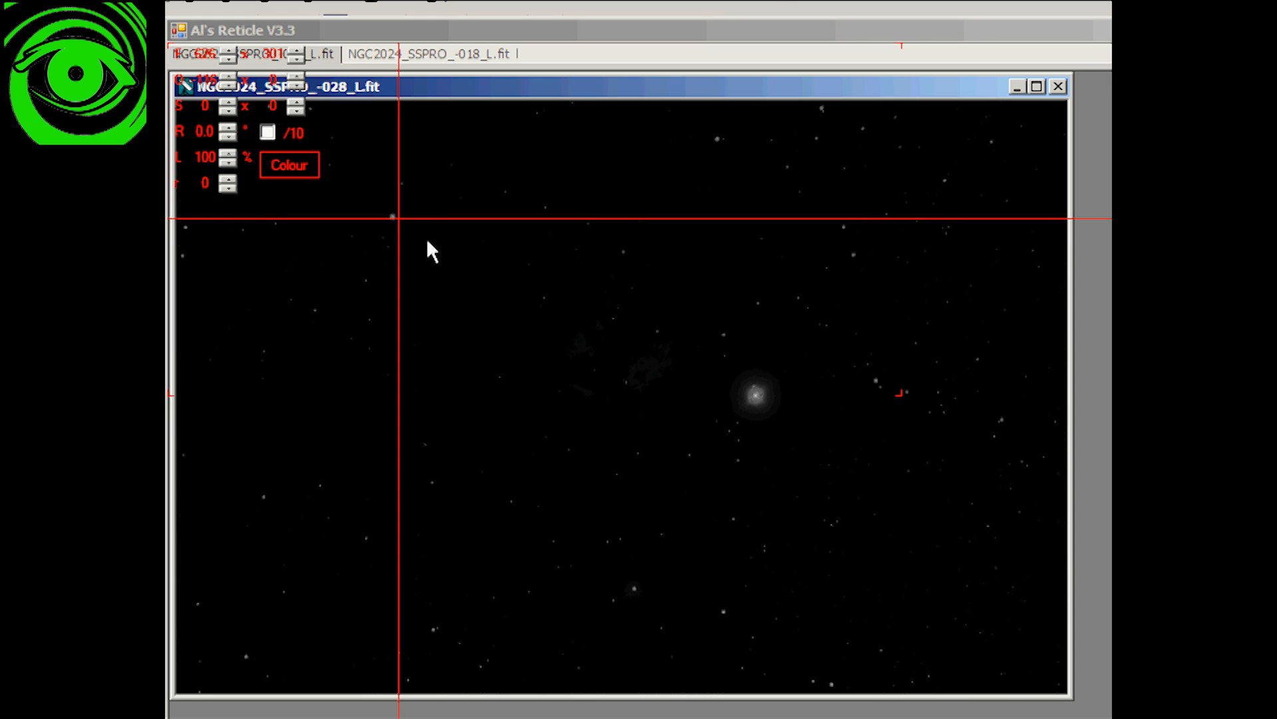
pyautogui.moveTo(408, 242)
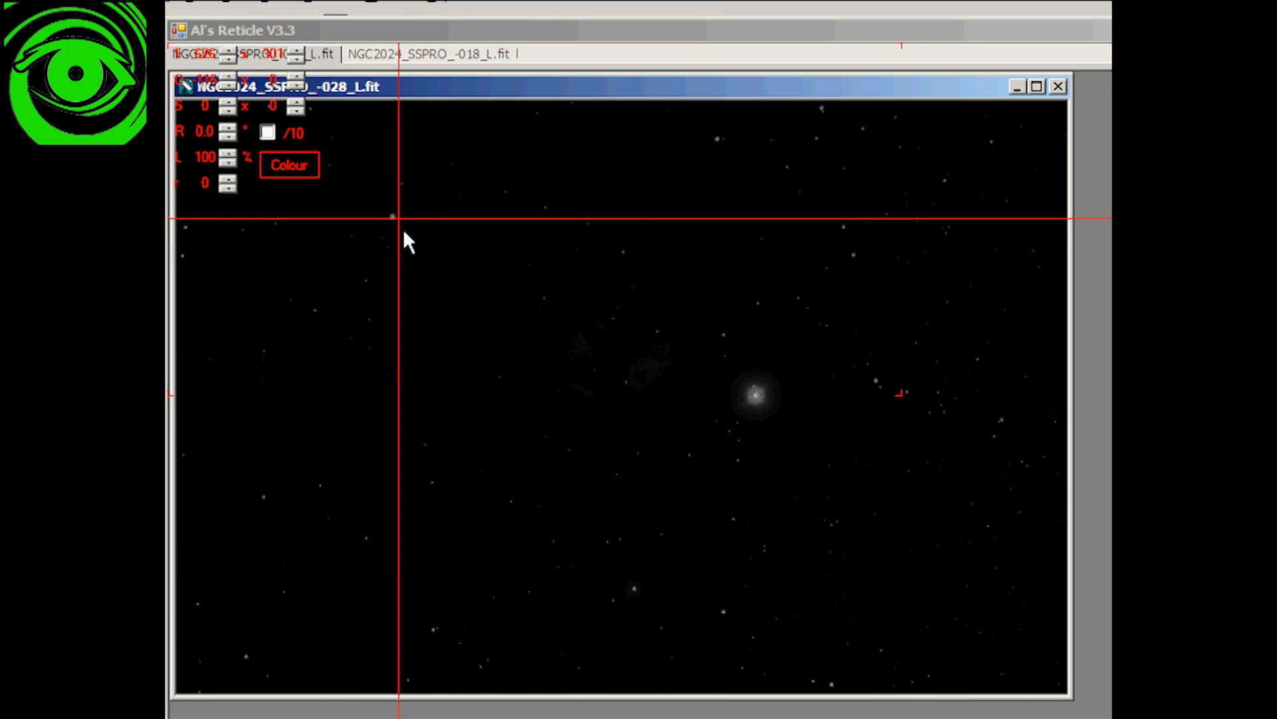
pyautogui.moveTo(398, 233)
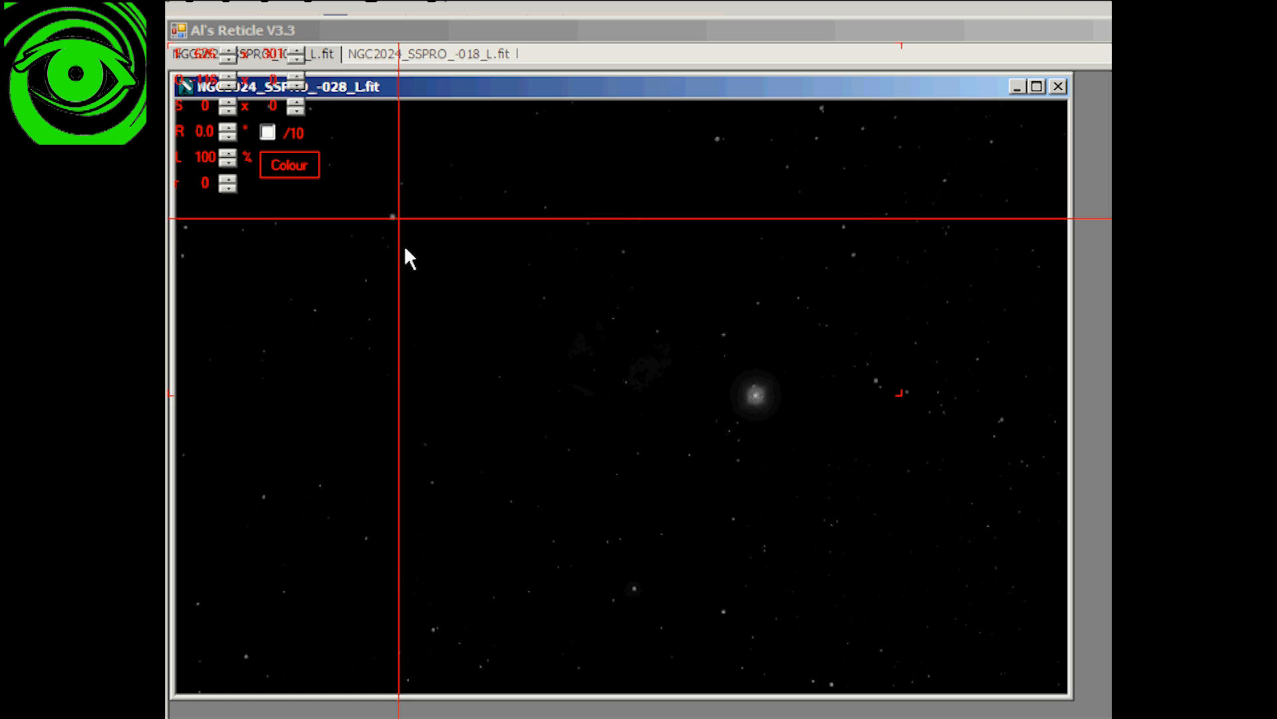
pyautogui.moveTo(396, 225)
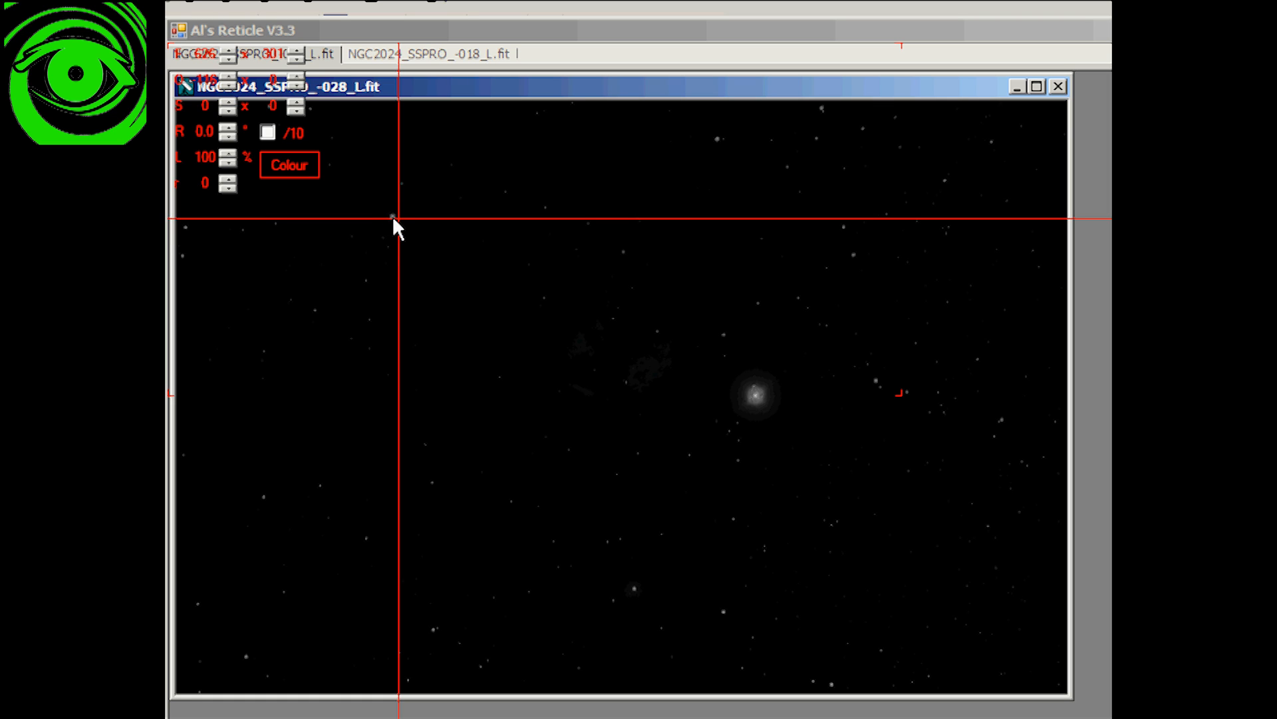
pyautogui.moveTo(402, 230)
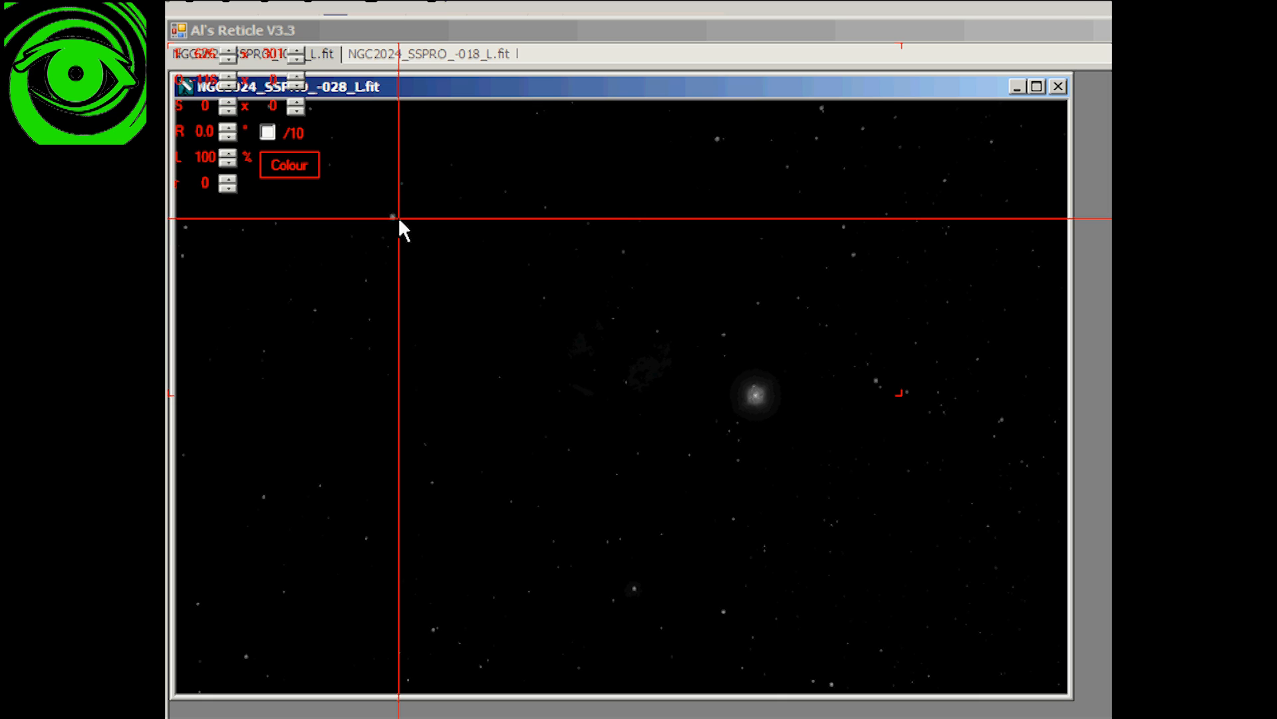
pyautogui.moveTo(308, 365)
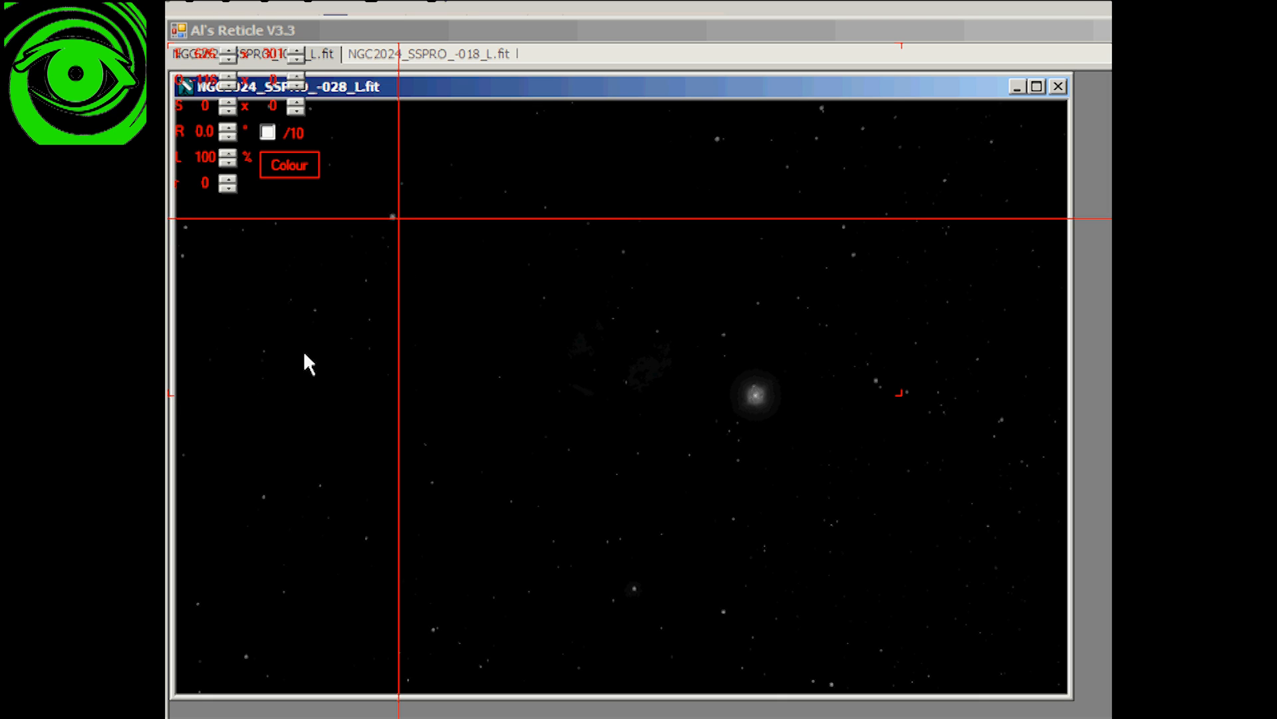
pyautogui.moveTo(678, 368)
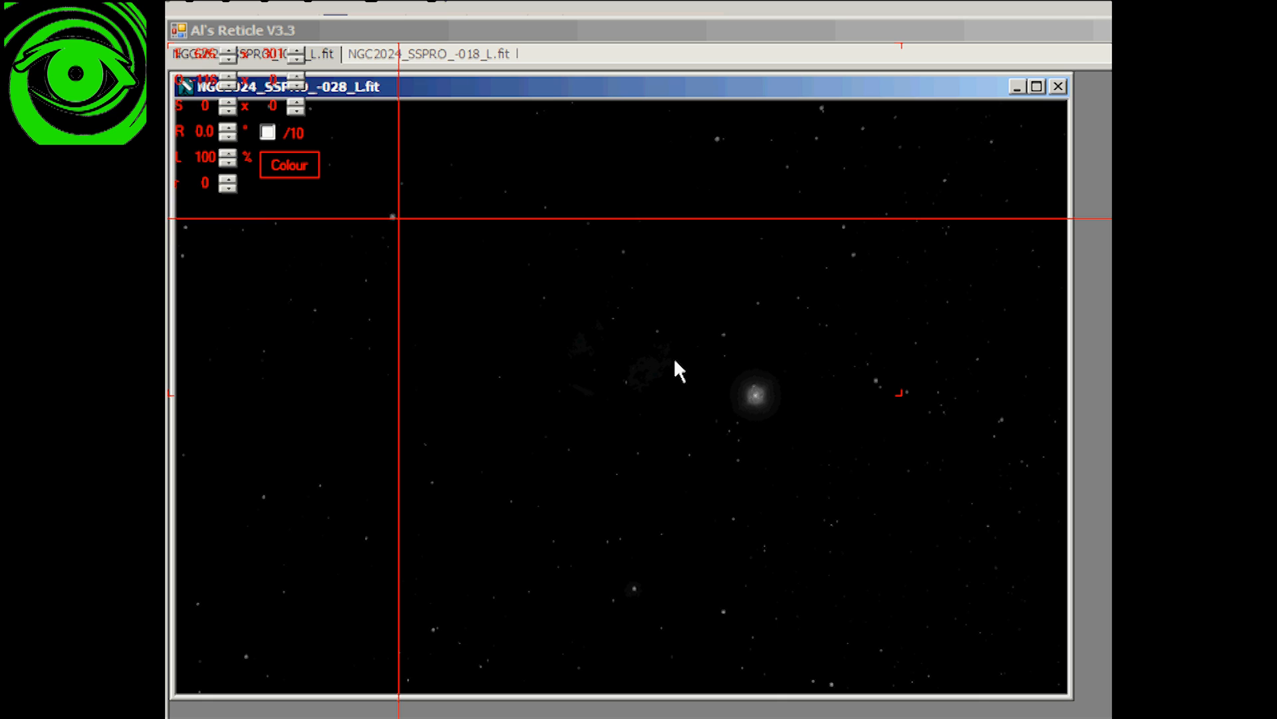
pyautogui.moveTo(491, 199)
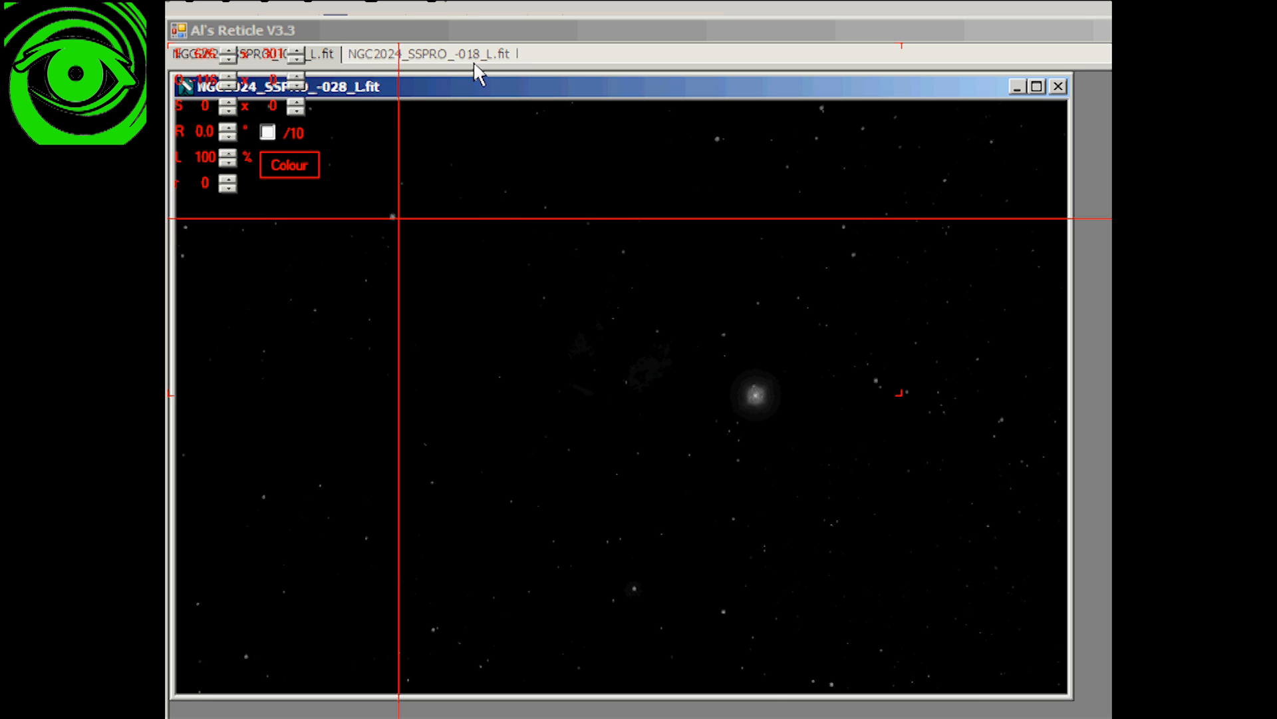
pyautogui.moveTo(740, 238)
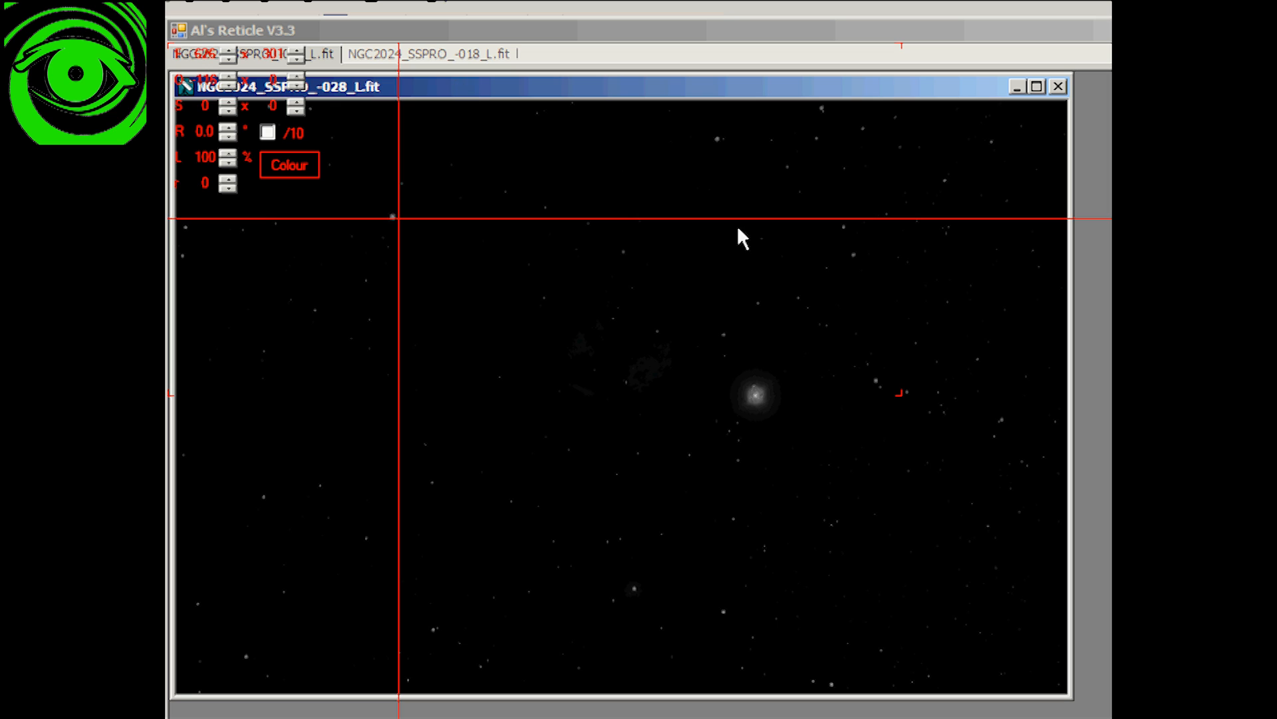
pyautogui.moveTo(325, 78)
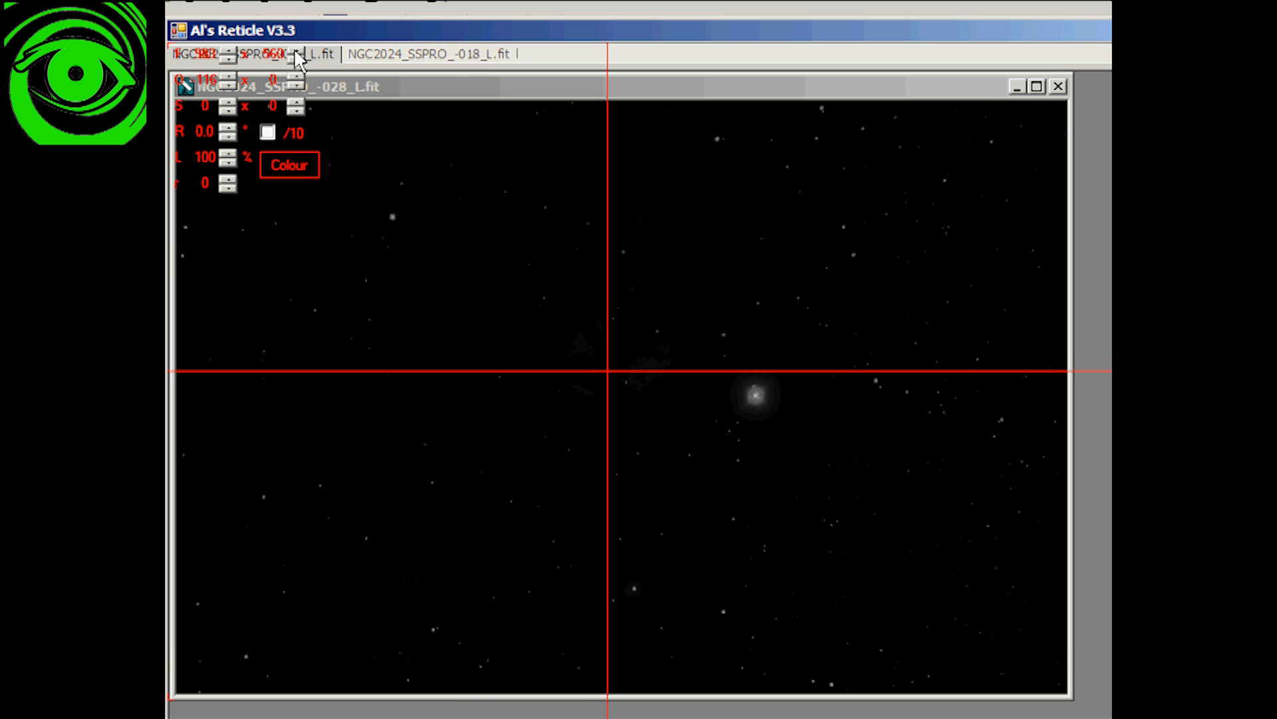
pyautogui.moveTo(533, 308)
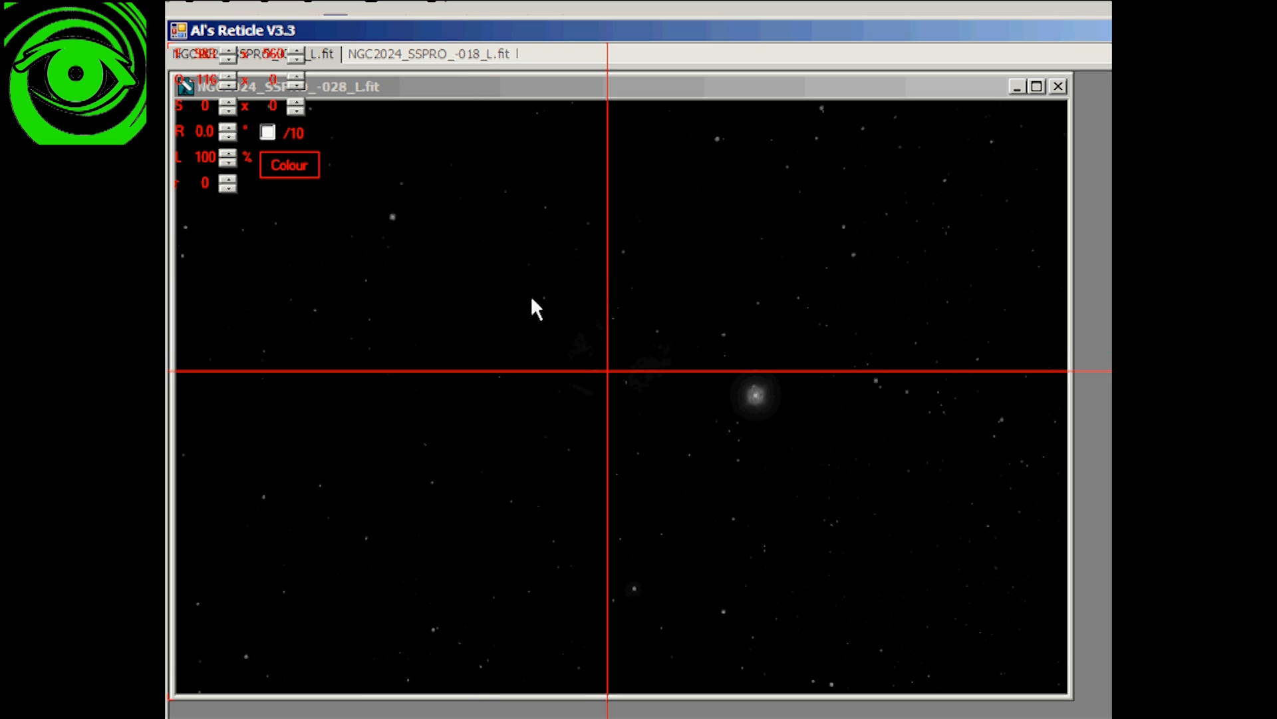
pyautogui.moveTo(611, 391)
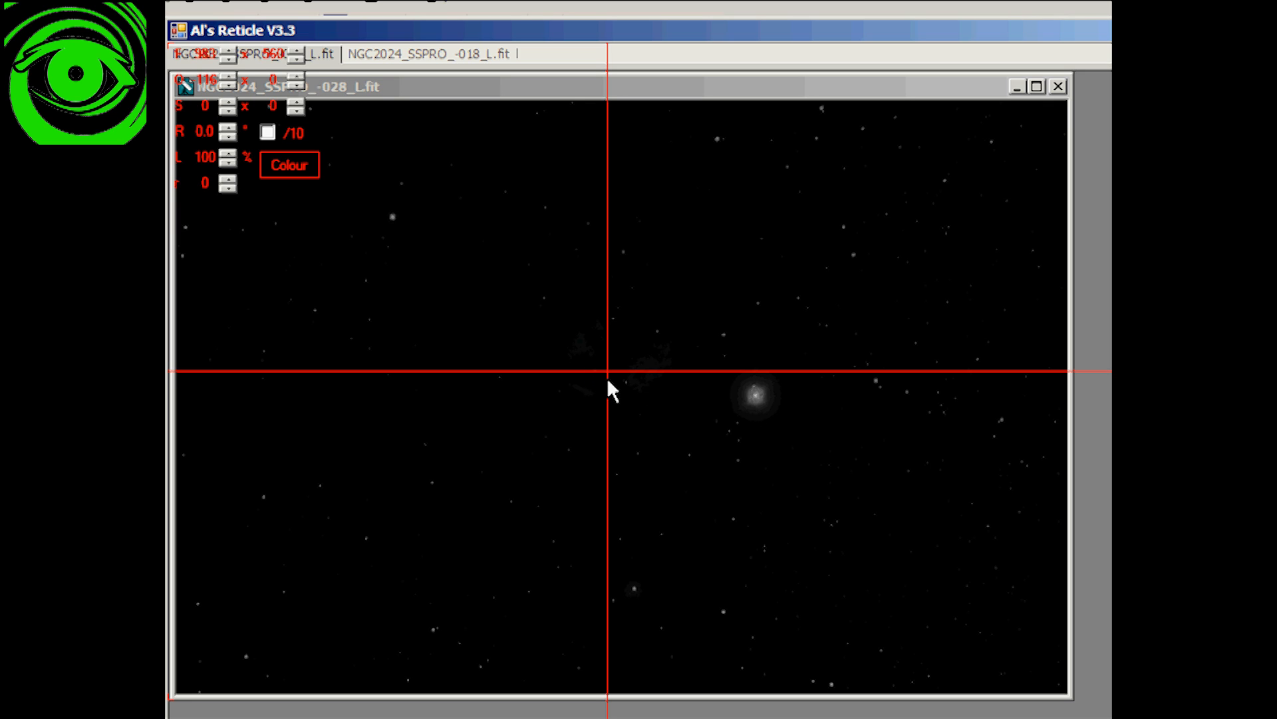
pyautogui.moveTo(617, 390)
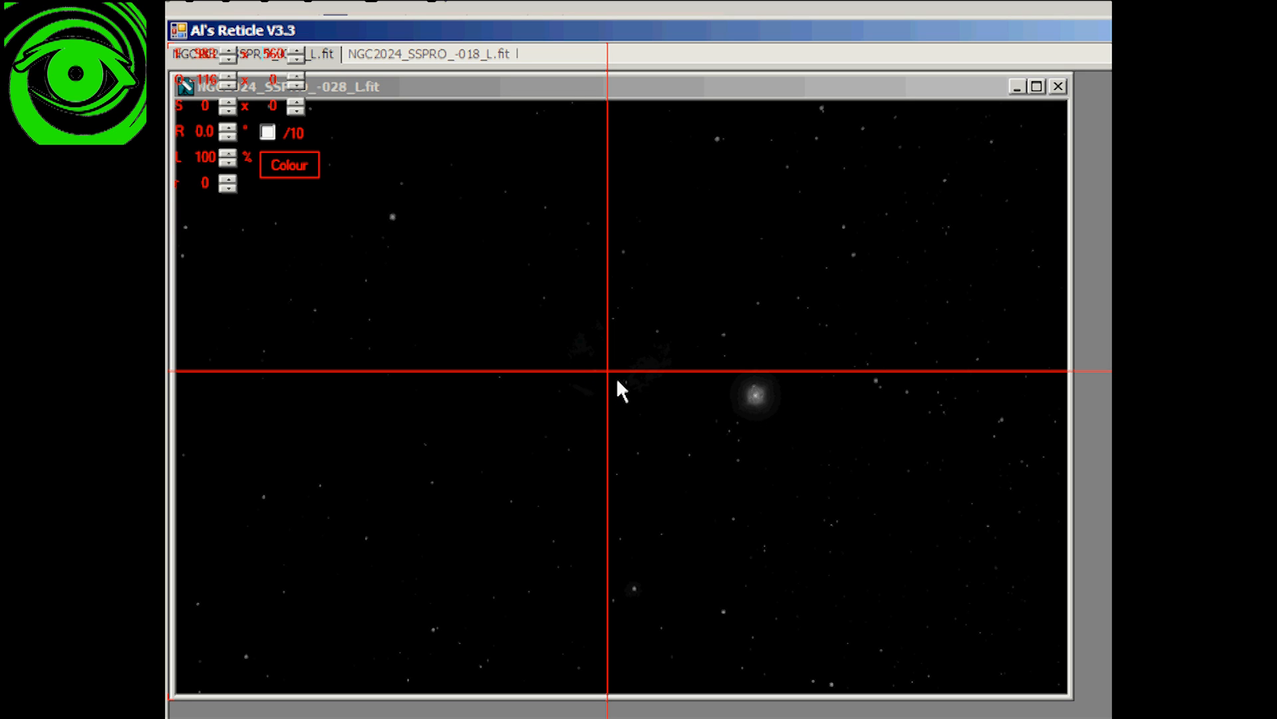
pyautogui.moveTo(764, 408)
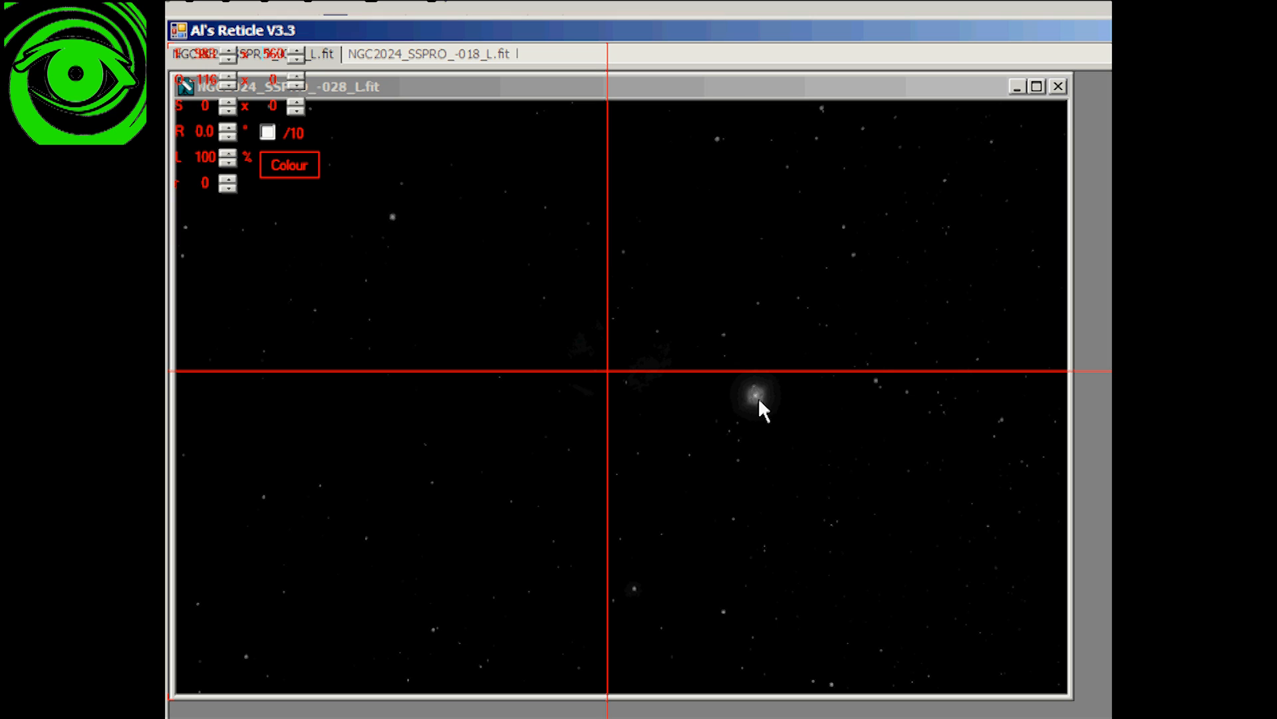
pyautogui.moveTo(691, 391)
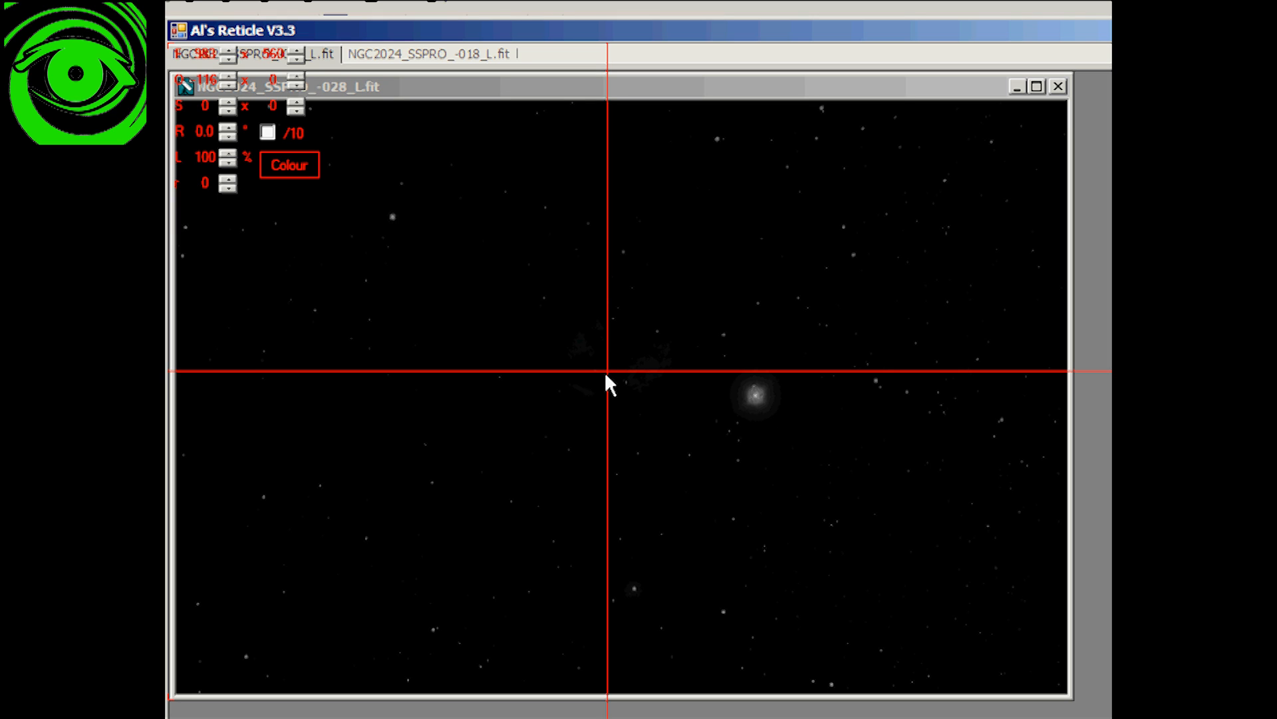
pyautogui.moveTo(748, 411)
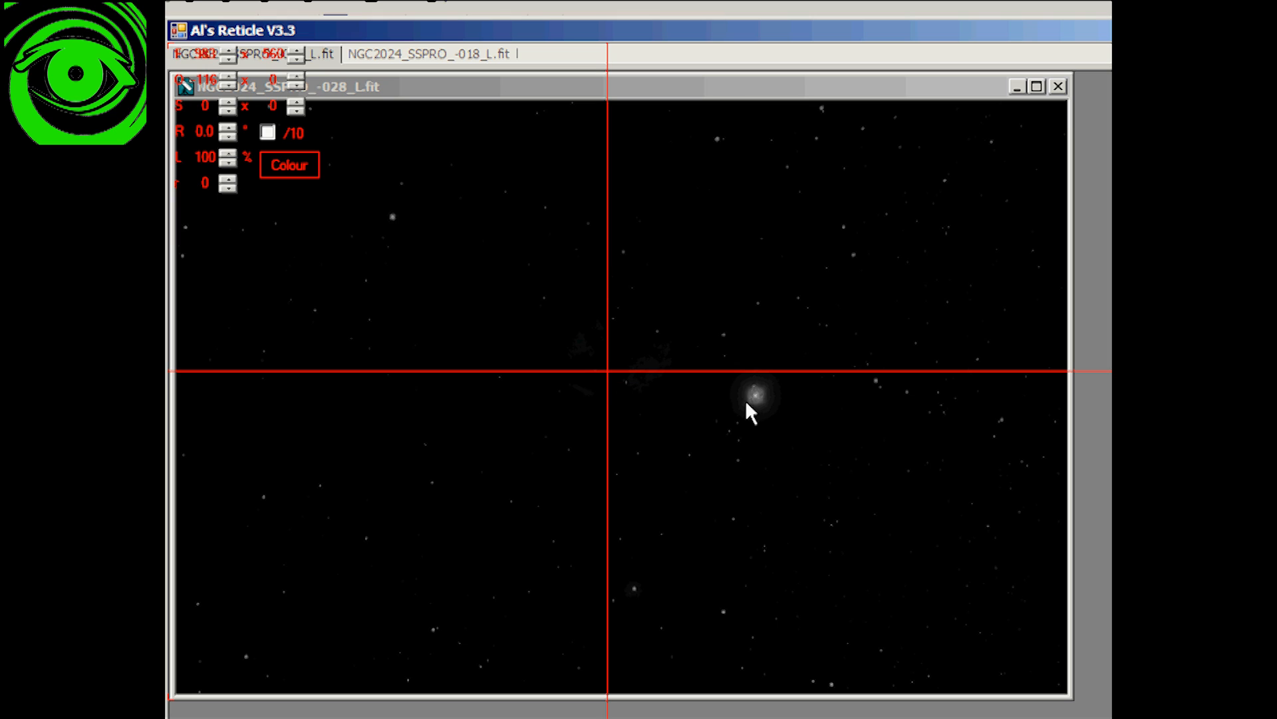
pyautogui.moveTo(720, 411)
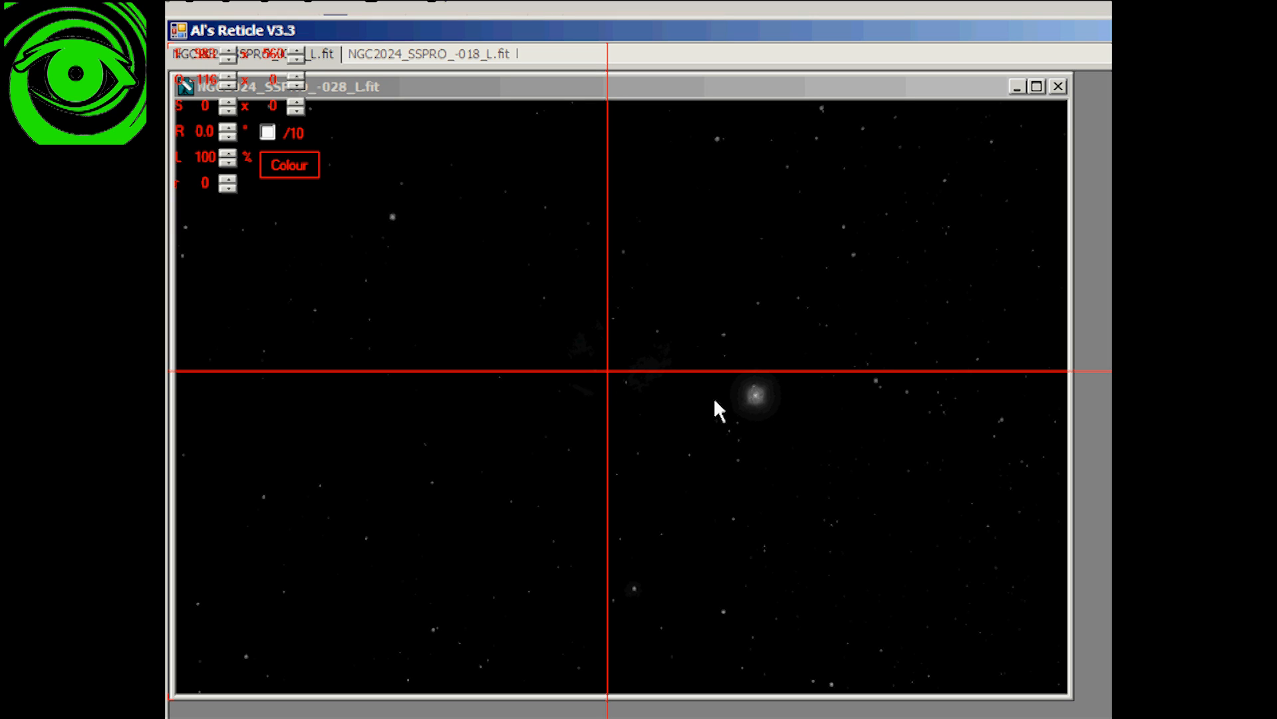
pyautogui.moveTo(612, 377)
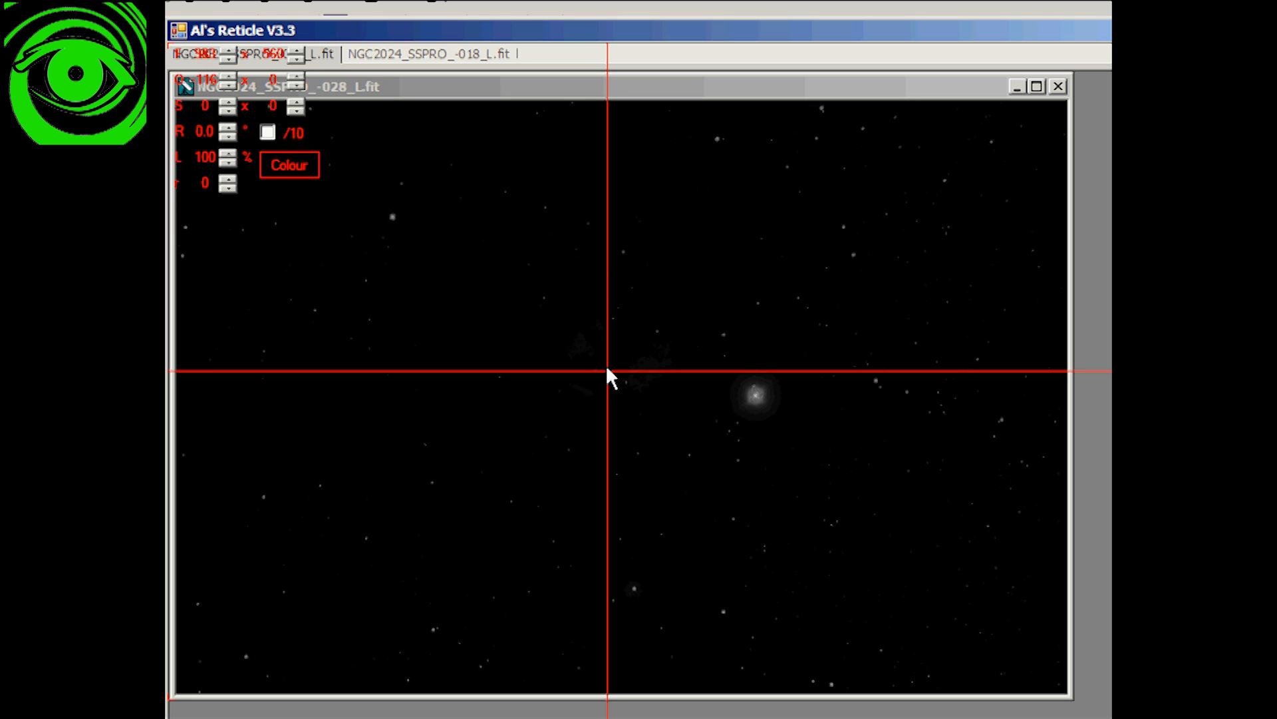